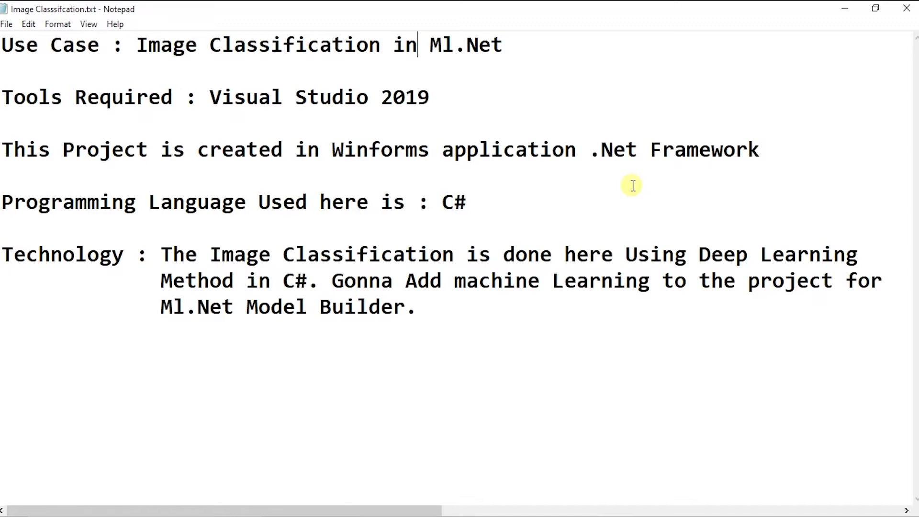
{"action": "mouse_move", "coordinate": [421, 110]}
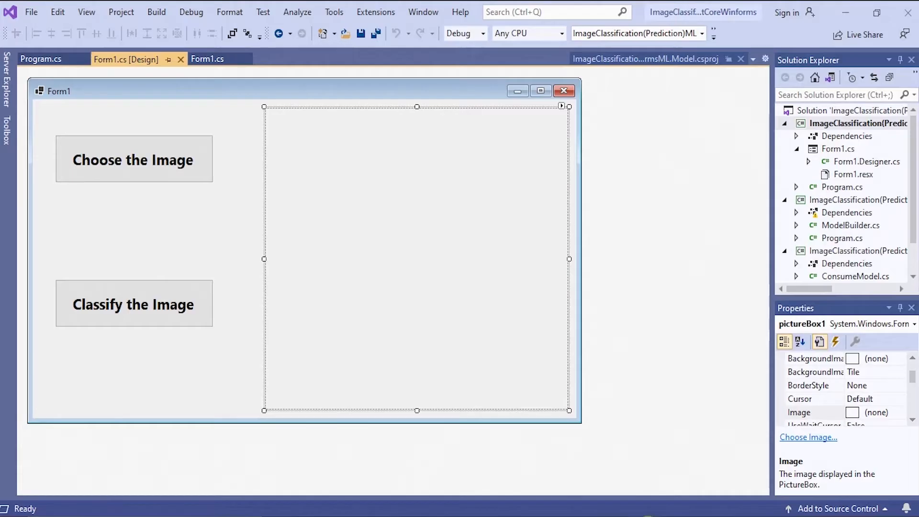
{"action": "mouse_move", "coordinate": [282, 276]}
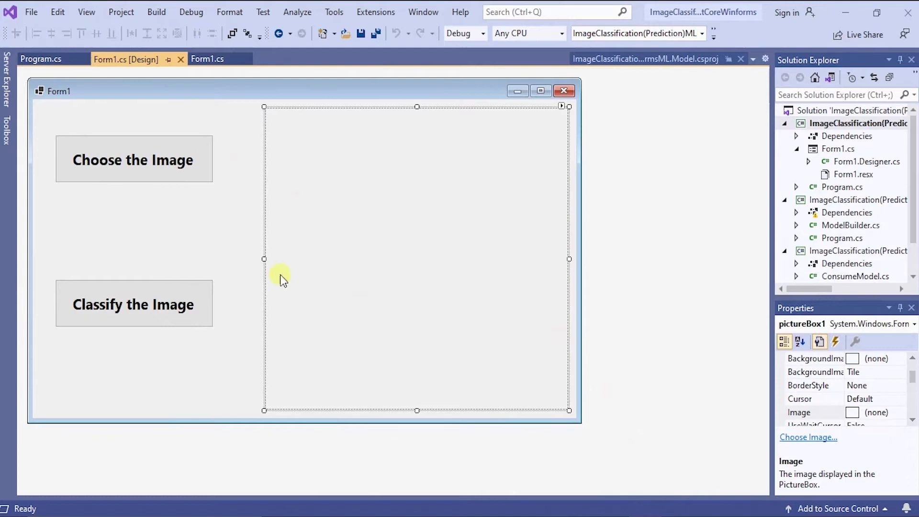
{"action": "mouse_move", "coordinate": [701, 209]}
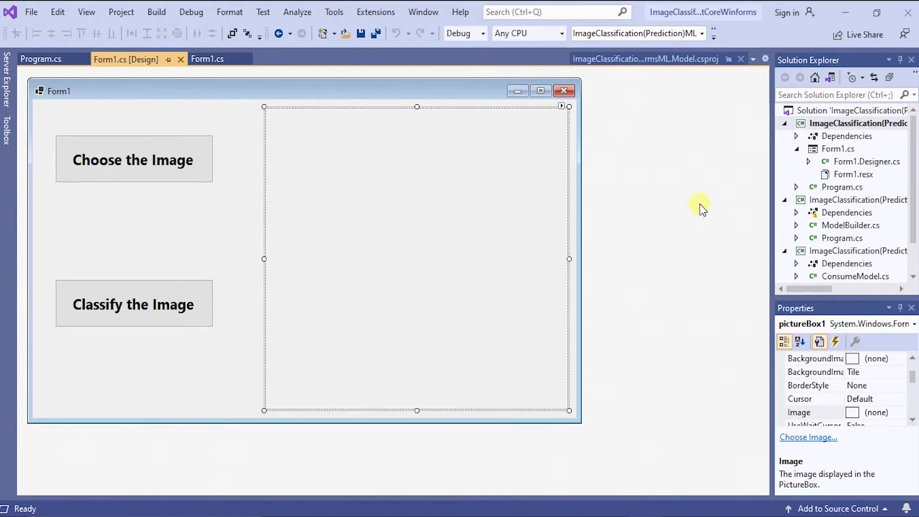
{"action": "mouse_move", "coordinate": [677, 252]}
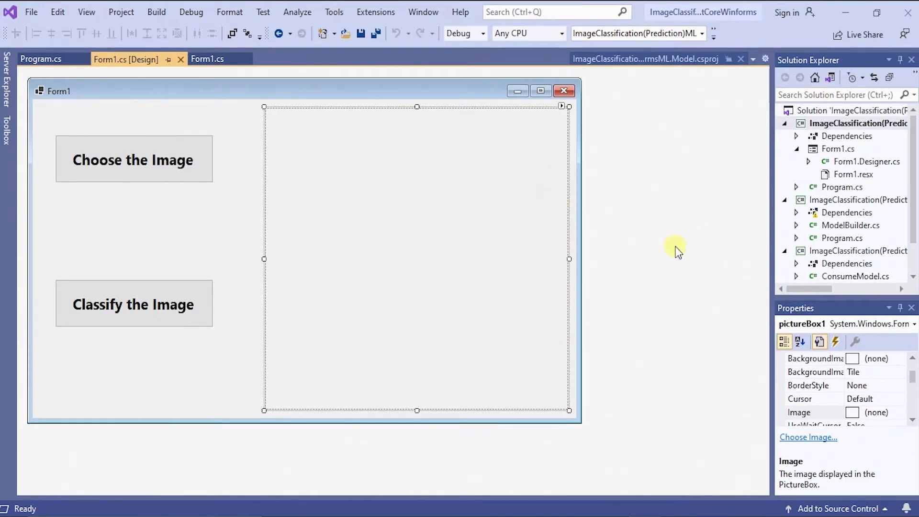
{"action": "mouse_move", "coordinate": [762, 120]}
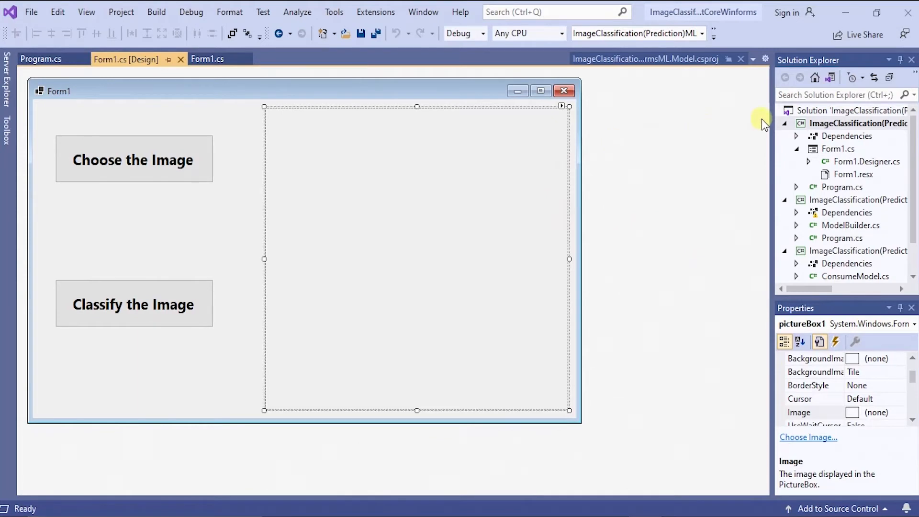
{"action": "mouse_move", "coordinate": [270, 342]}
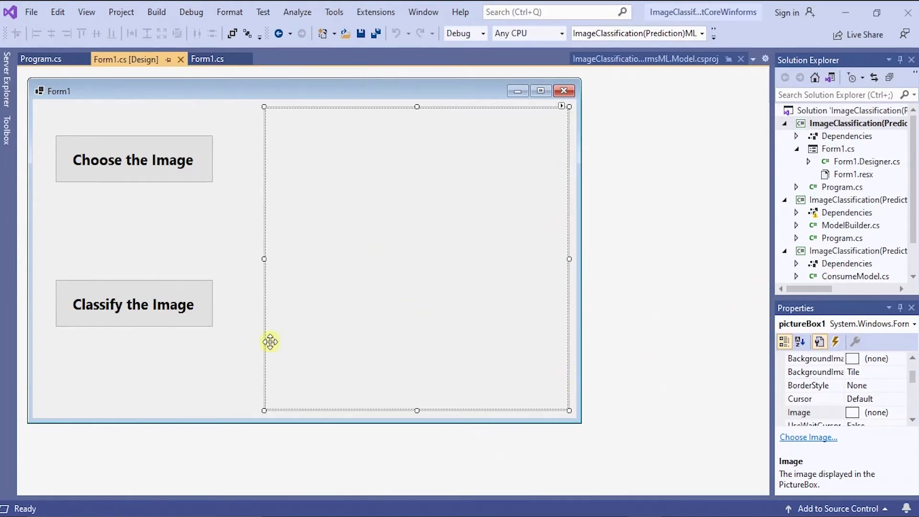
{"action": "mouse_move", "coordinate": [198, 425]}
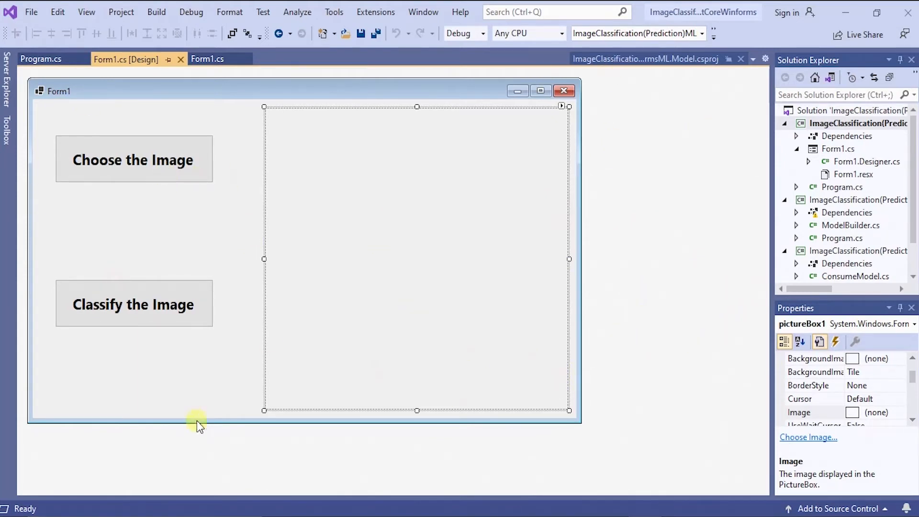
{"action": "mouse_move", "coordinate": [122, 171]}
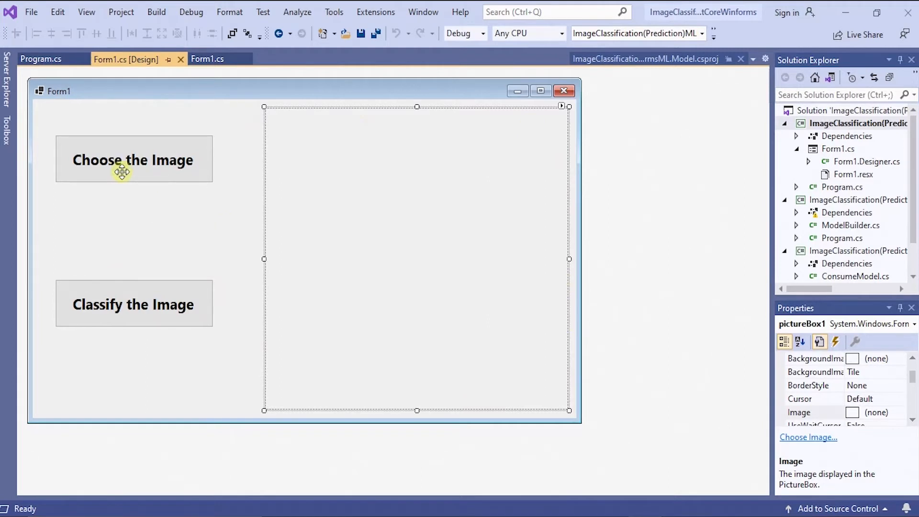
{"action": "mouse_move", "coordinate": [157, 303]}
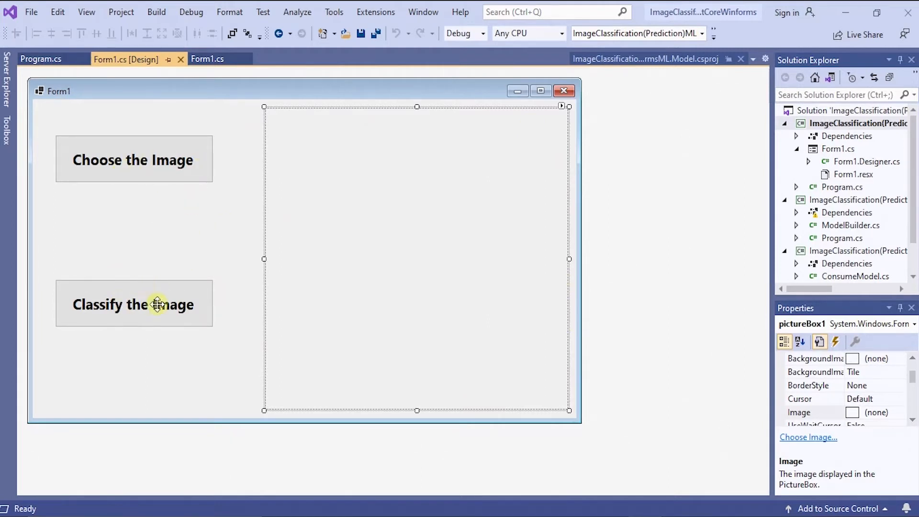
{"action": "mouse_move", "coordinate": [446, 205]}
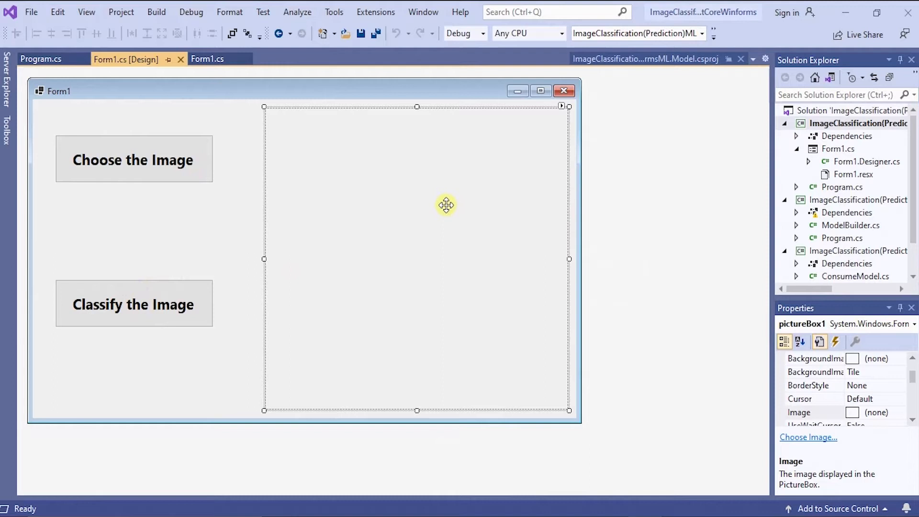
{"action": "mouse_move", "coordinate": [812, 113]}
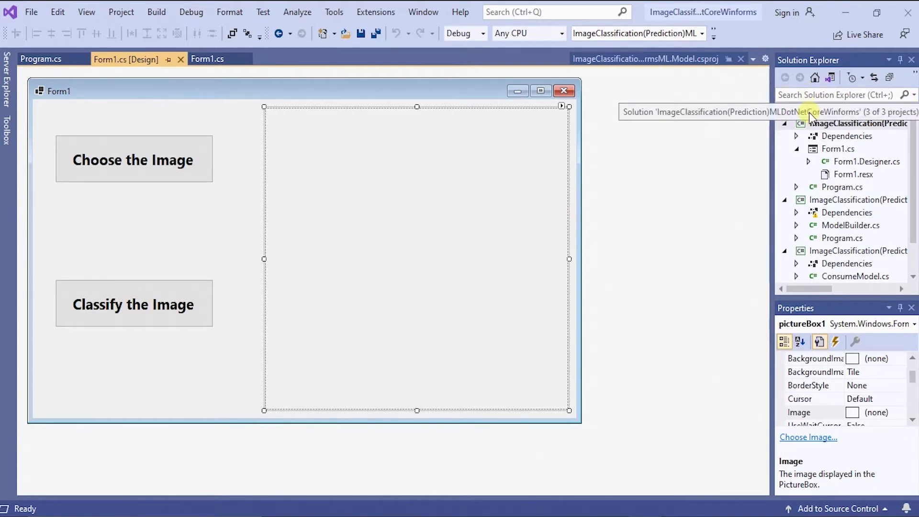
Add Machine Learning from the project's context menu and choose the Image classification scenario
{"action": "right_click", "coordinate": [858, 123]}
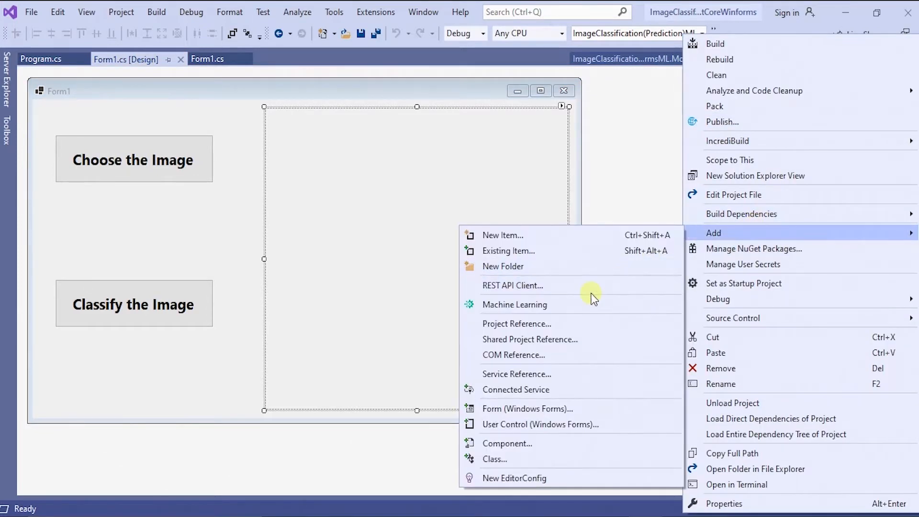
{"action": "left_click", "coordinate": [514, 304]}
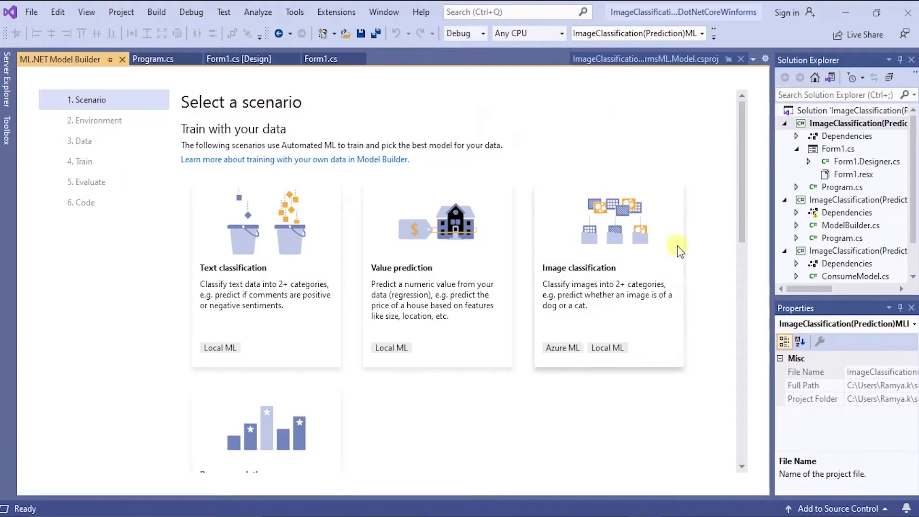
{"action": "mouse_move", "coordinate": [574, 272]}
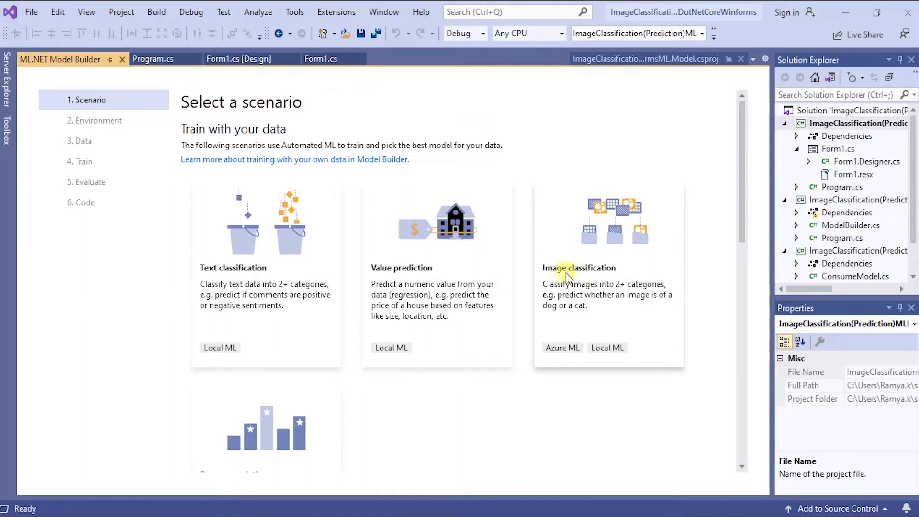
{"action": "left_click", "coordinate": [607, 347]}
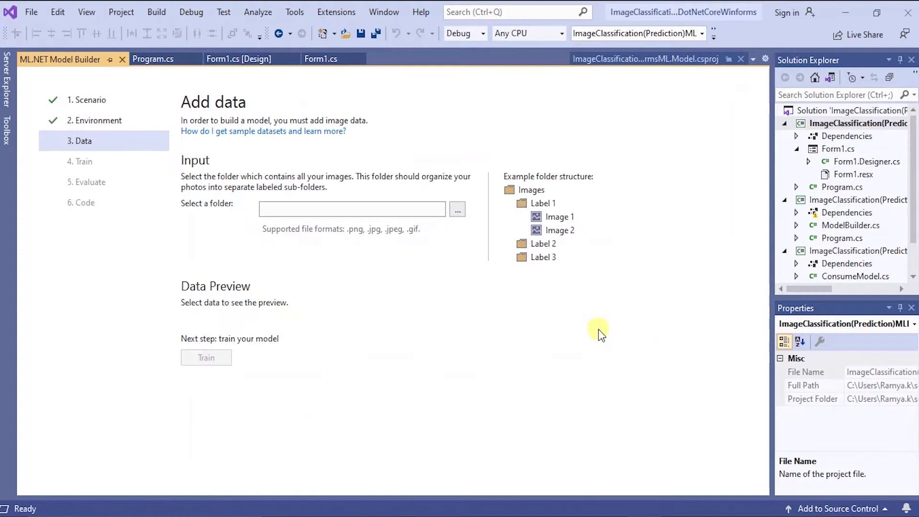
{"action": "mouse_move", "coordinate": [270, 229]}
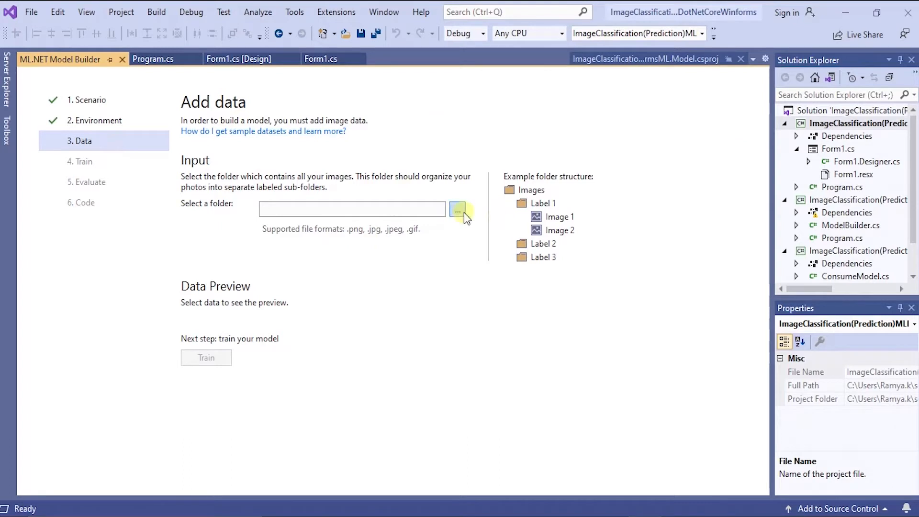
Browse for the training images folder from the Add data step
{"action": "left_click", "coordinate": [457, 210]}
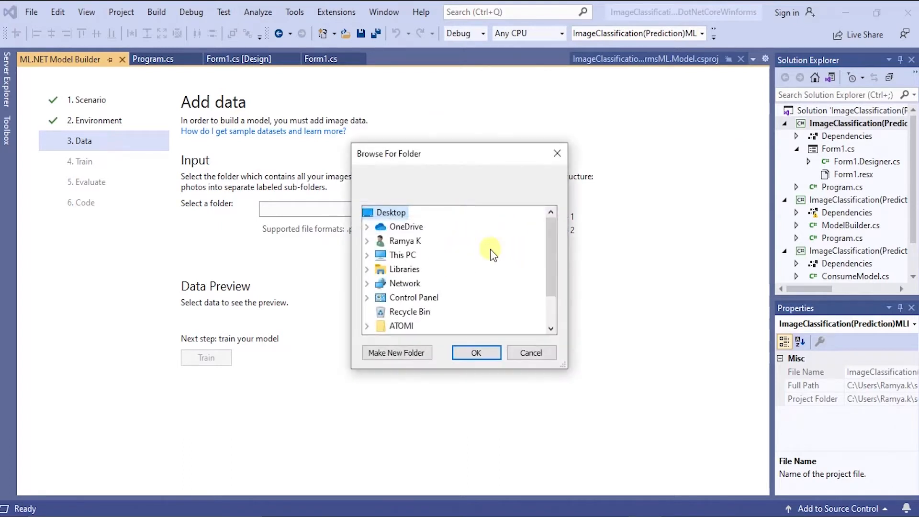
{"action": "mouse_move", "coordinate": [440, 263]}
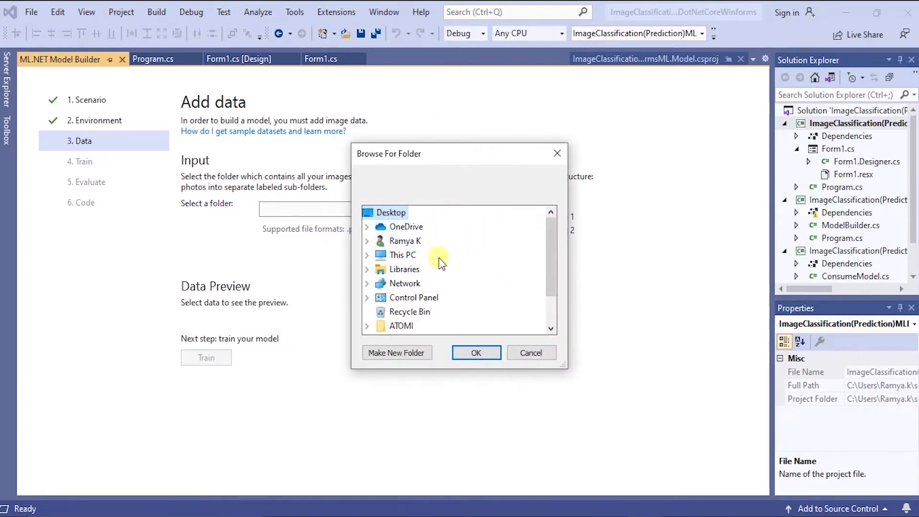
{"action": "mouse_move", "coordinate": [300, 211]}
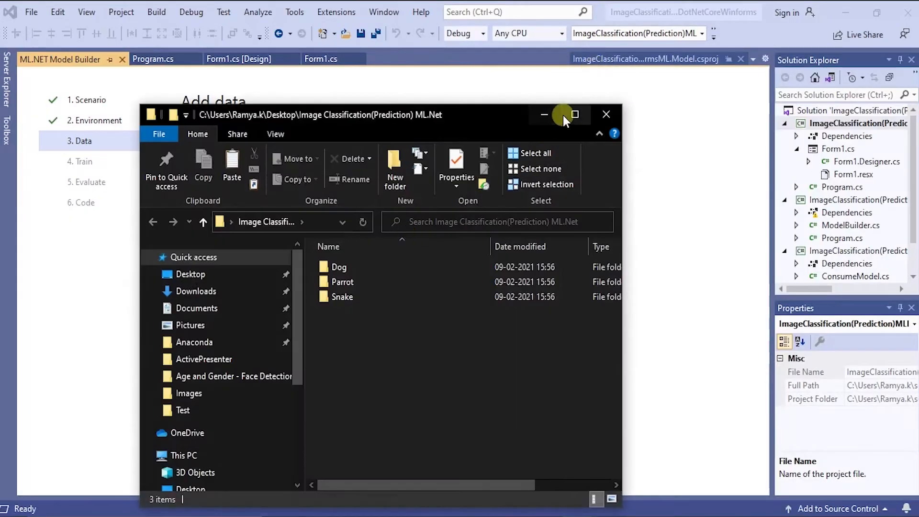
{"action": "double_click", "coordinate": [338, 267]}
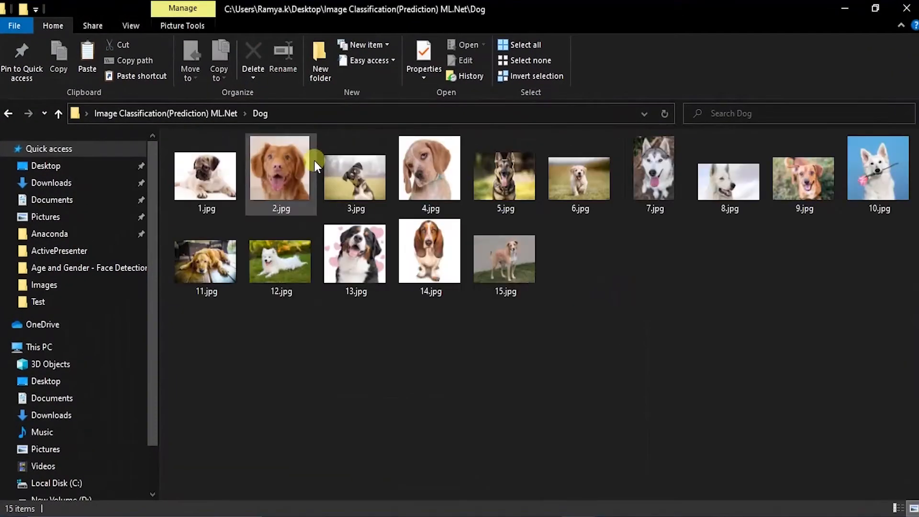
{"action": "left_click", "coordinate": [58, 113]}
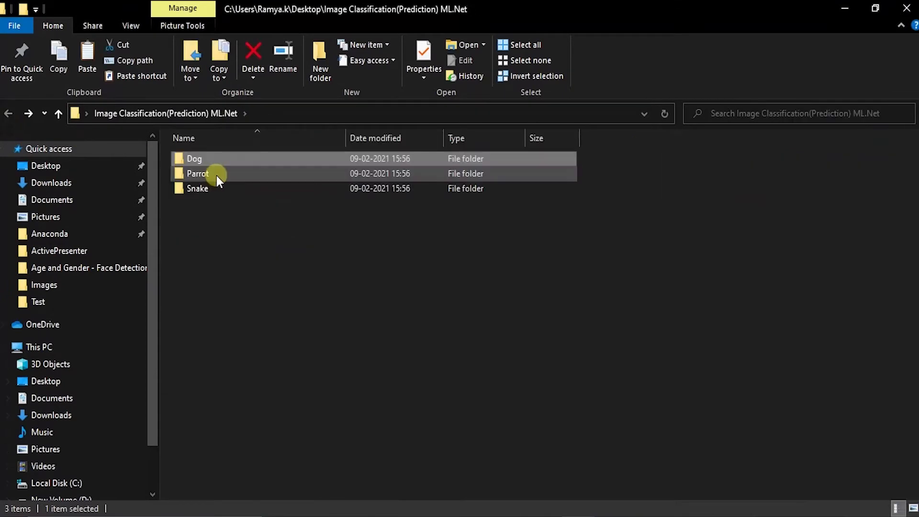
{"action": "double_click", "coordinate": [197, 174]}
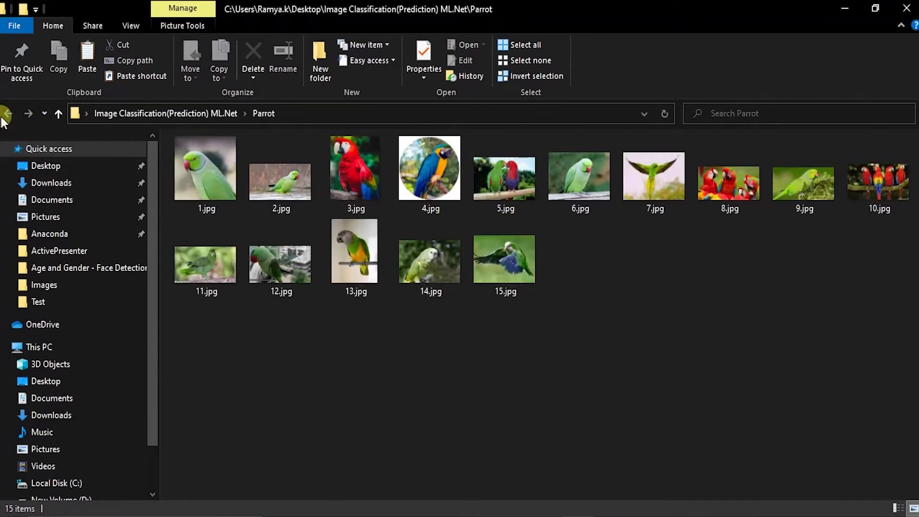
{"action": "left_click", "coordinate": [7, 113]}
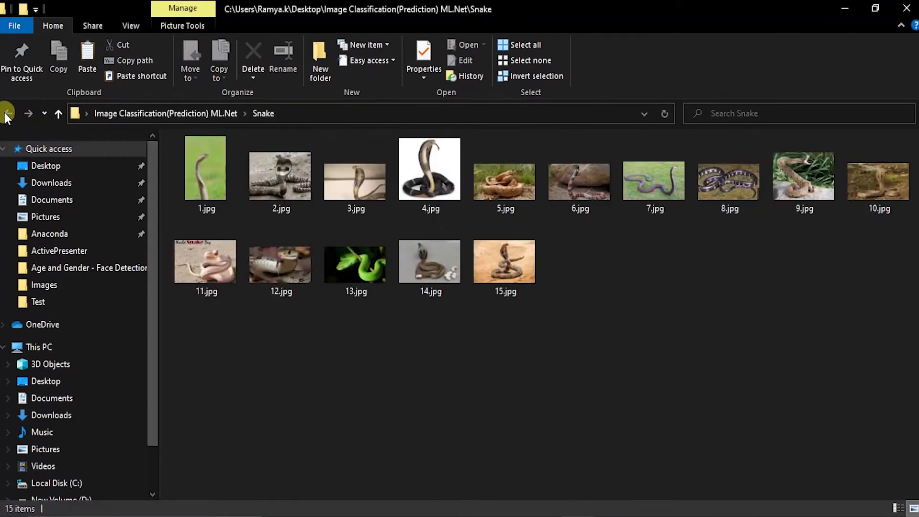
{"action": "left_click", "coordinate": [8, 113]}
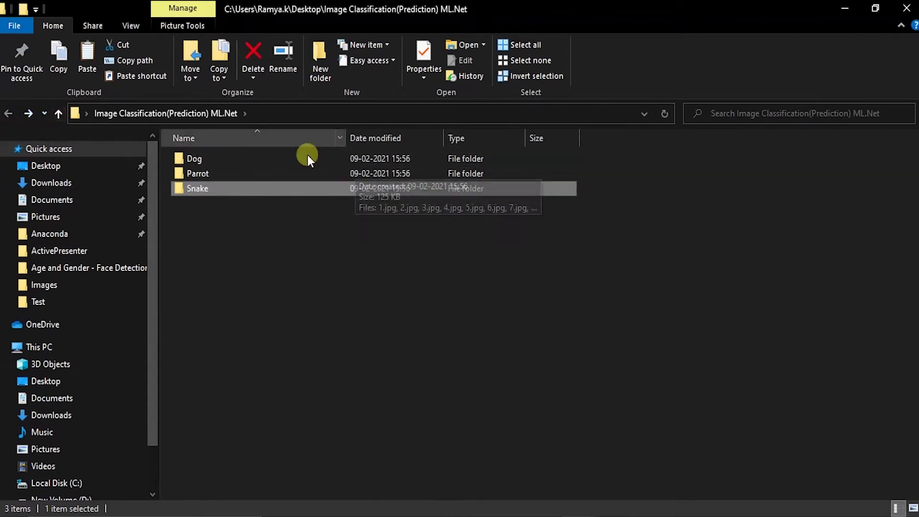
{"action": "mouse_move", "coordinate": [410, 146]}
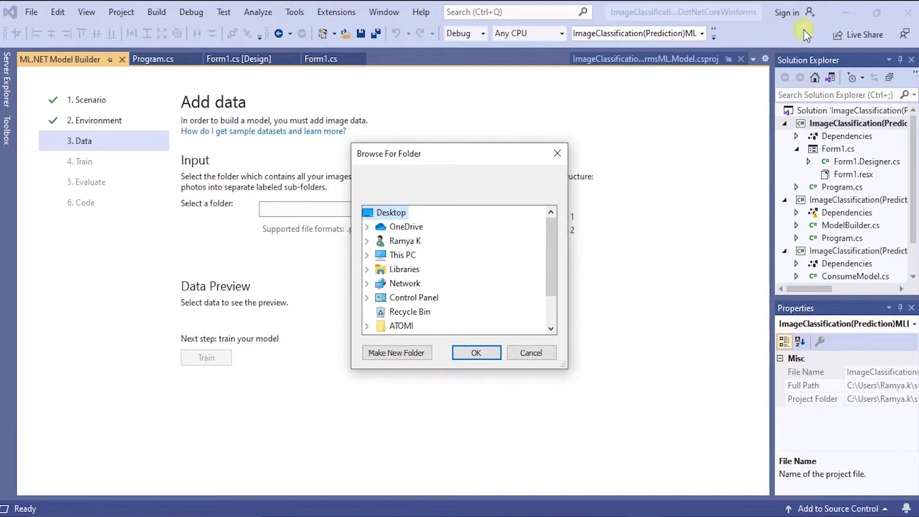
Cancel the Browse For Folder dialog without selecting the dataset folder
{"action": "scroll", "scroll_direction": "down", "scroll_amount": 3}
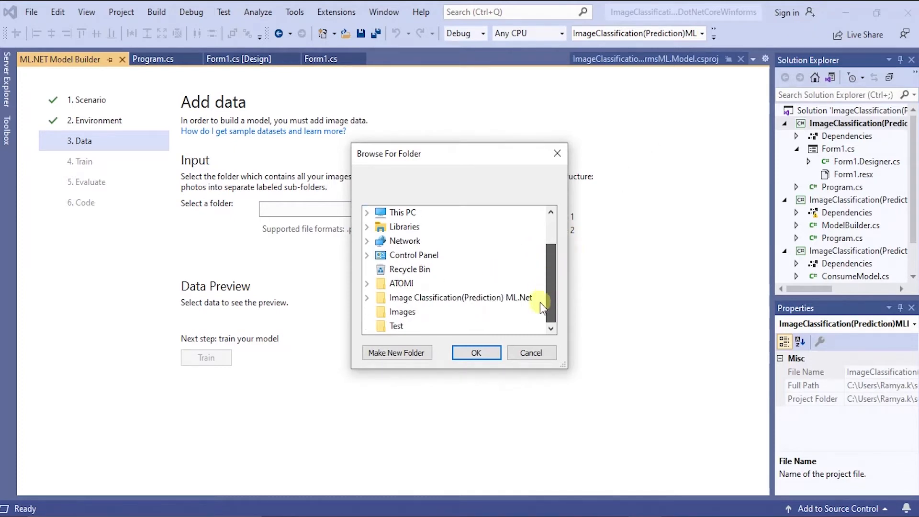
{"action": "mouse_move", "coordinate": [492, 320]}
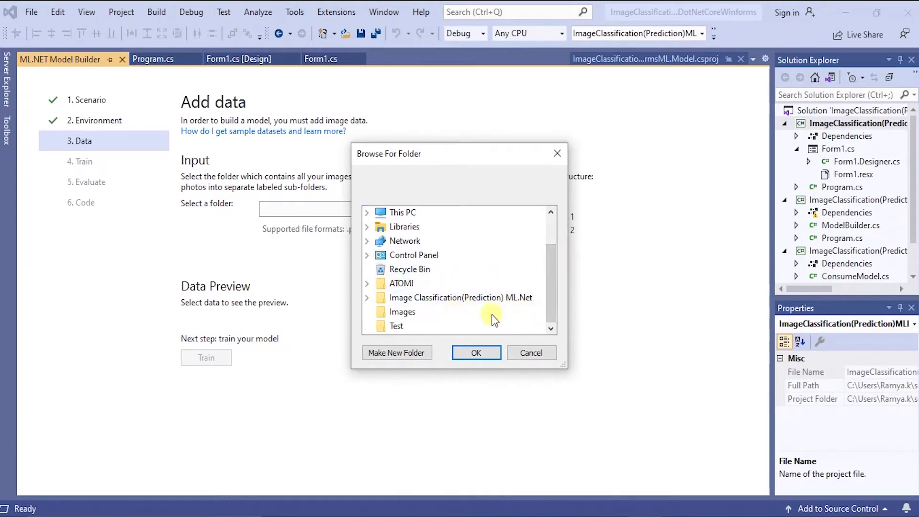
{"action": "left_click", "coordinate": [529, 353]}
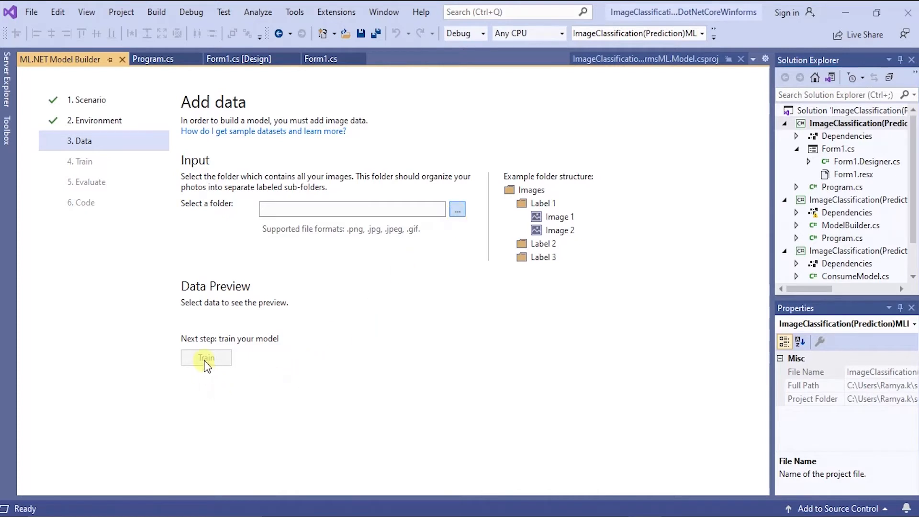
{"action": "mouse_move", "coordinate": [271, 357]}
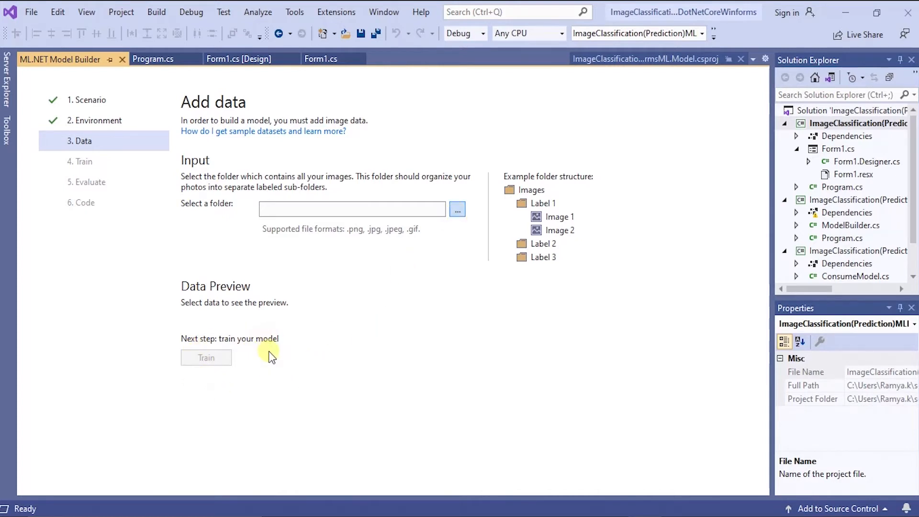
{"action": "mouse_move", "coordinate": [228, 349]}
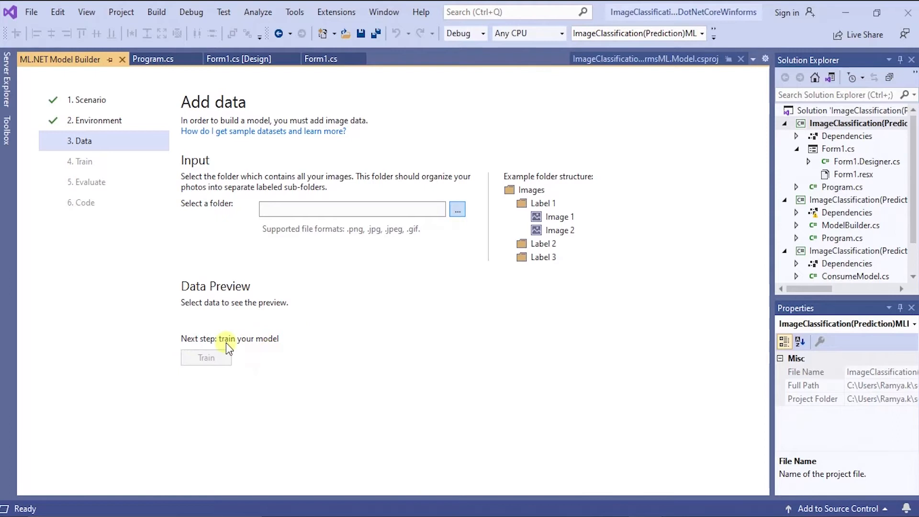
{"action": "mouse_move", "coordinate": [89, 163]}
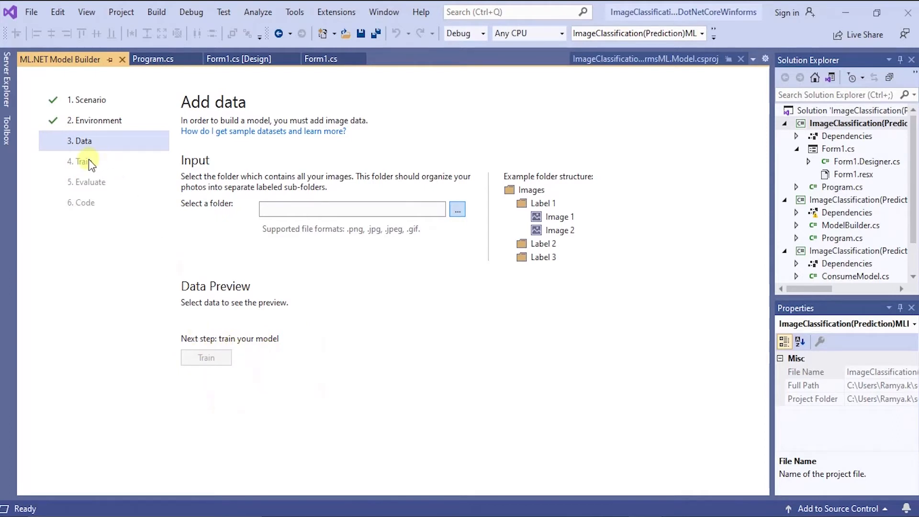
{"action": "mouse_move", "coordinate": [51, 262]}
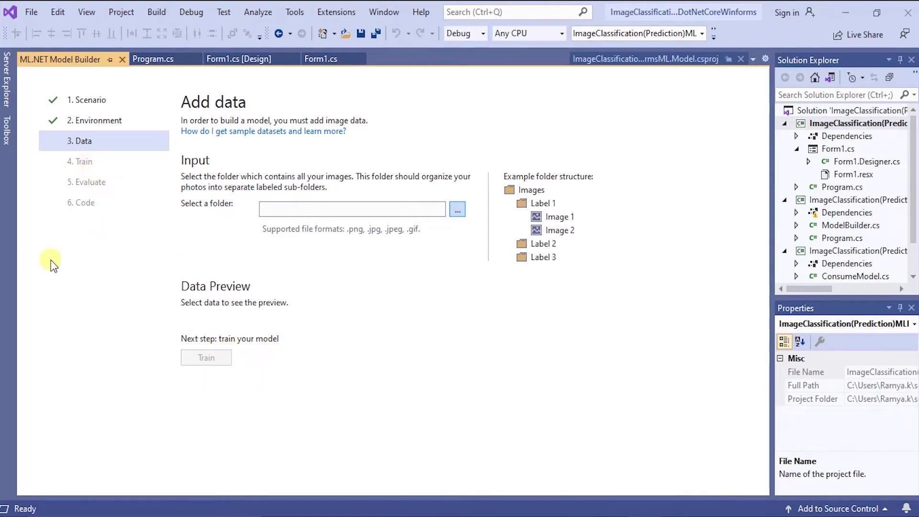
{"action": "mouse_move", "coordinate": [91, 381]}
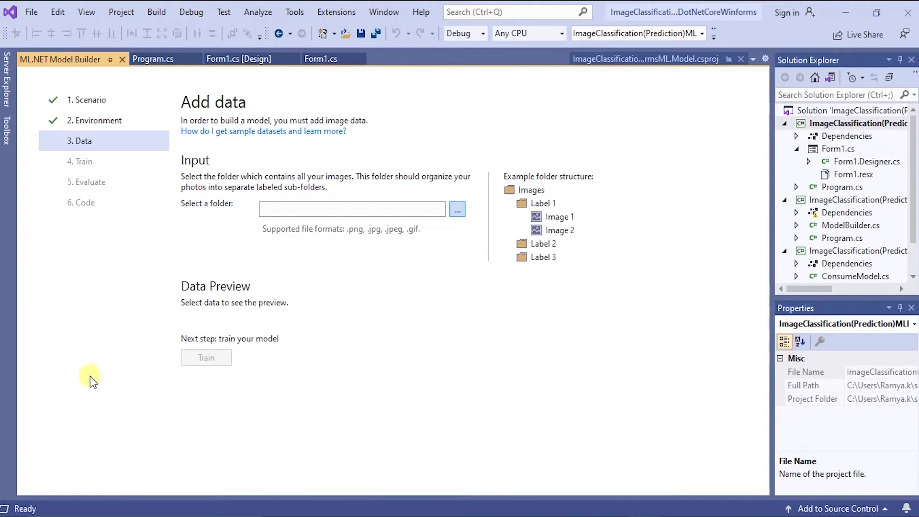
{"action": "mouse_move", "coordinate": [849, 111]}
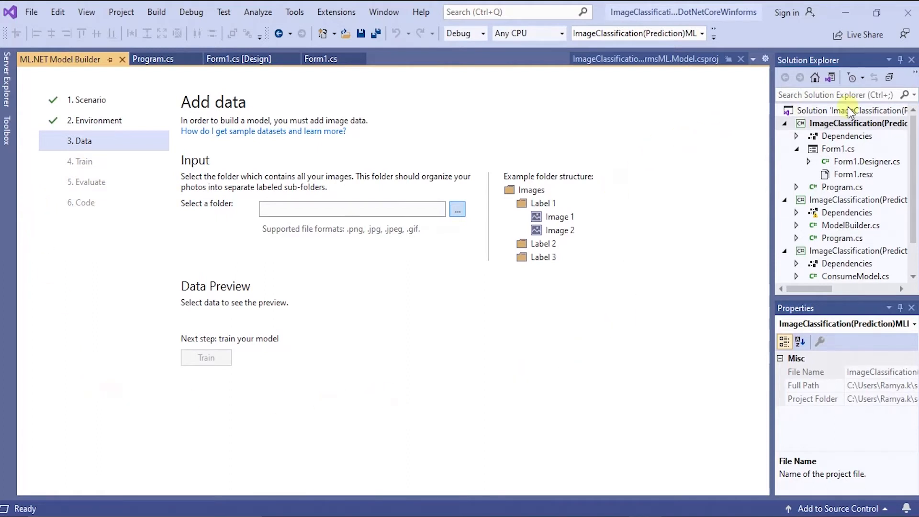
{"action": "mouse_move", "coordinate": [853, 111]}
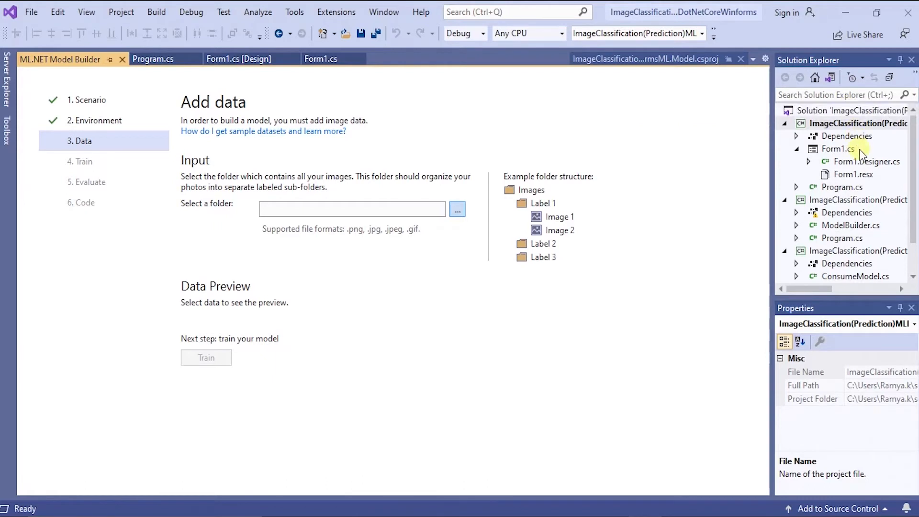
{"action": "mouse_move", "coordinate": [852, 295]}
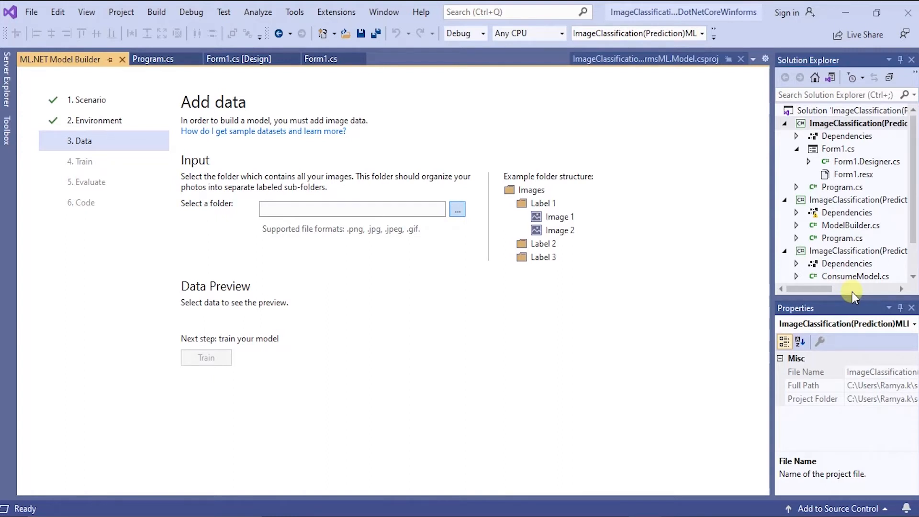
{"action": "mouse_move", "coordinate": [82, 202]}
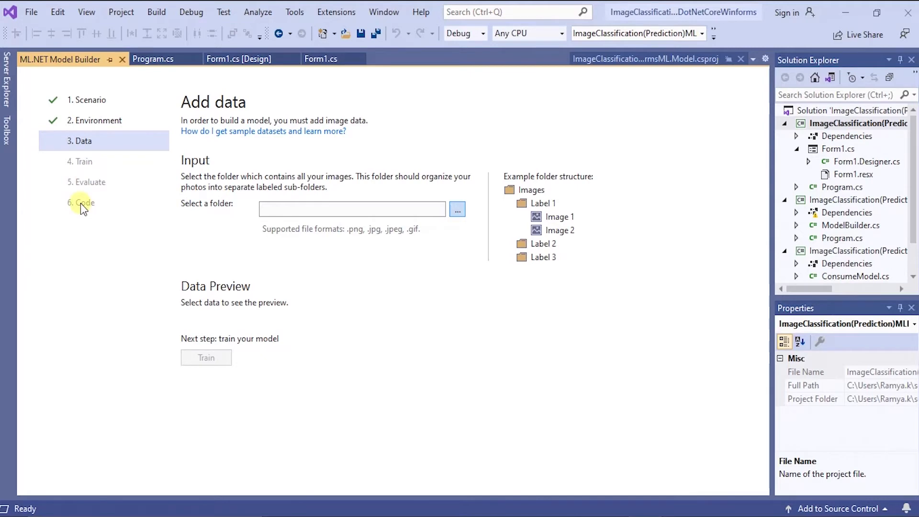
{"action": "mouse_move", "coordinate": [97, 214]}
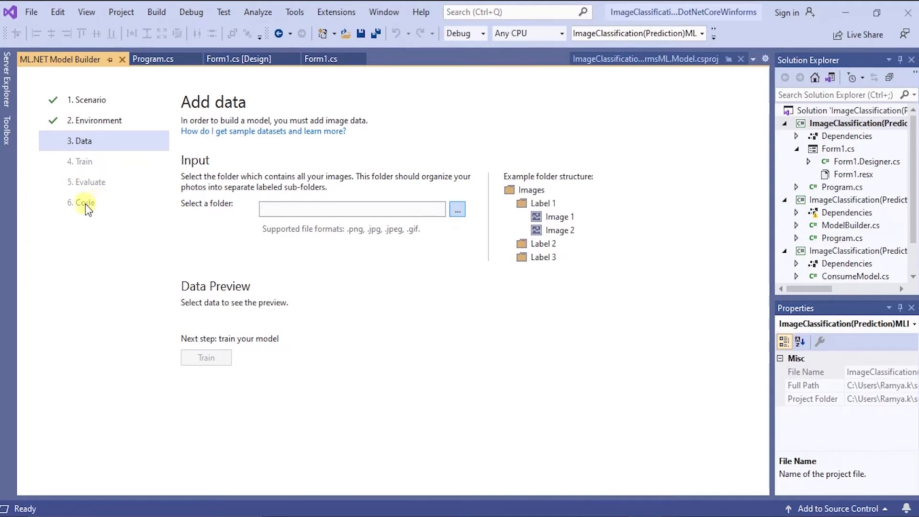
Show the Form1.cs code with the button2_Click handler calling ConsumeModel.Predict
{"action": "left_click", "coordinate": [321, 58]}
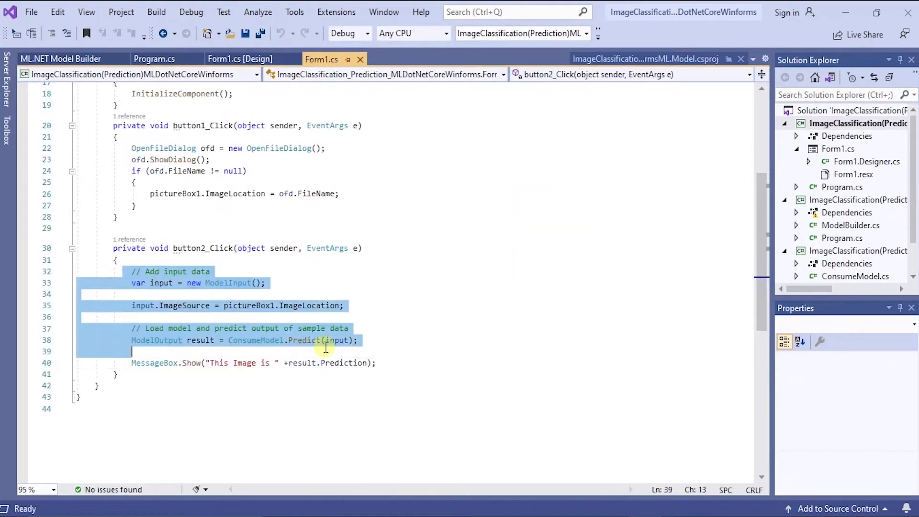
{"action": "left_click", "coordinate": [378, 362]}
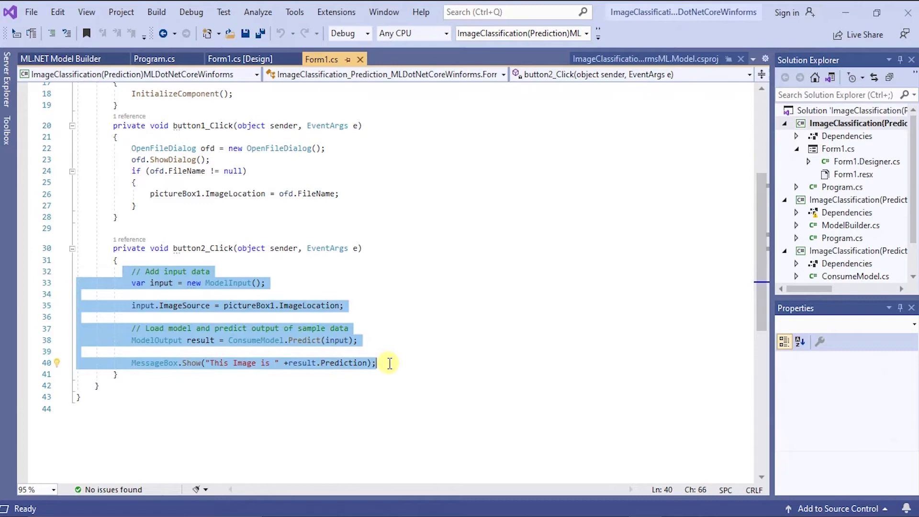
{"action": "mouse_move", "coordinate": [492, 317]}
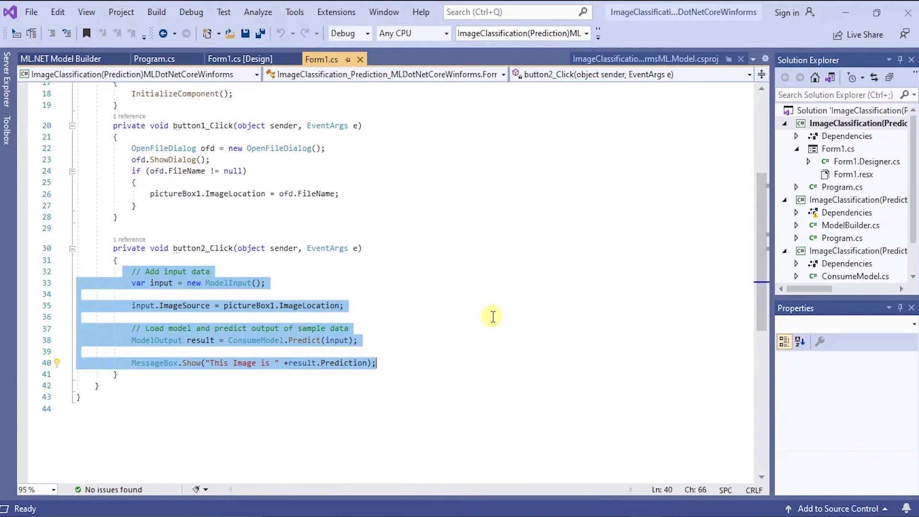
{"action": "left_click", "coordinate": [616, 265]}
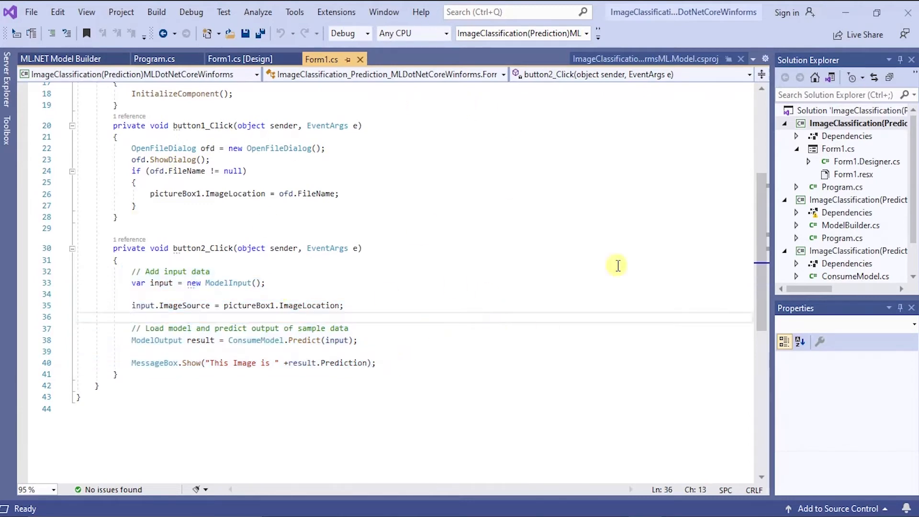
{"action": "mouse_move", "coordinate": [596, 33]}
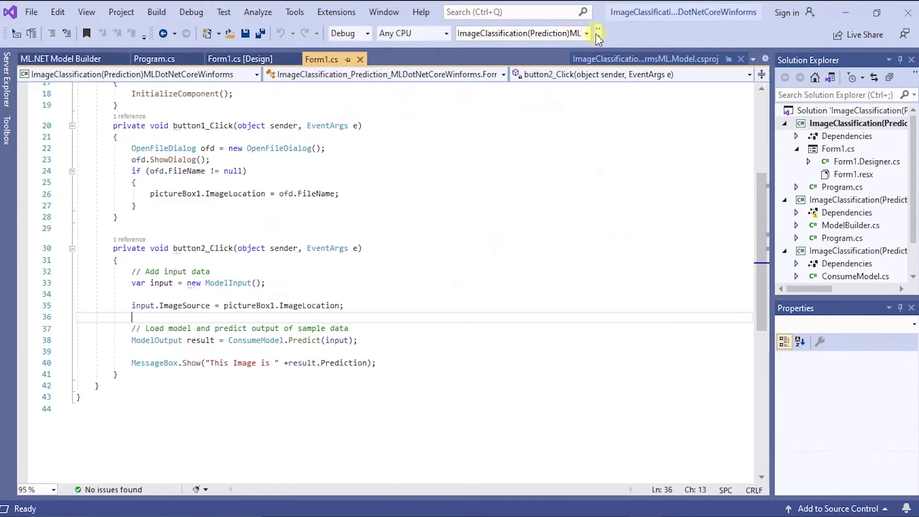
{"action": "left_click", "coordinate": [597, 32]}
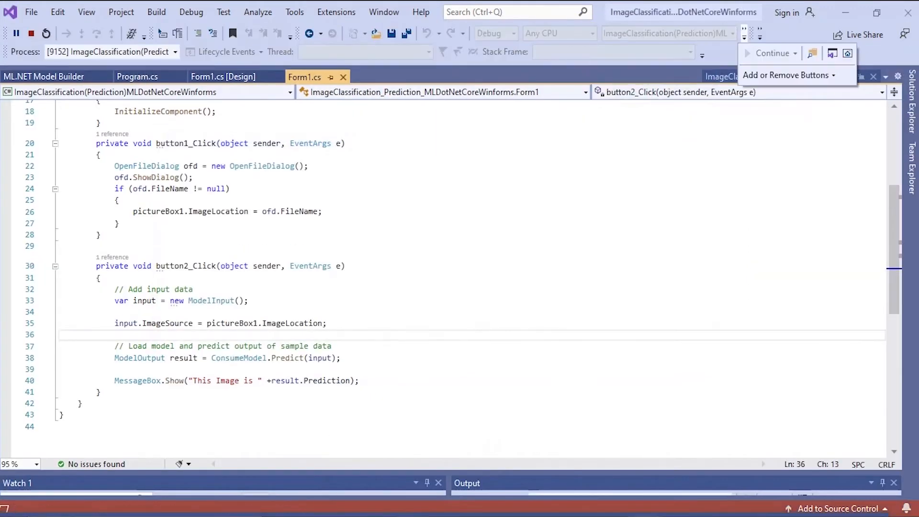
Load the dog photo 1.jpg from the Test folder into the running classifier form
{"action": "left_click", "coordinate": [770, 53]}
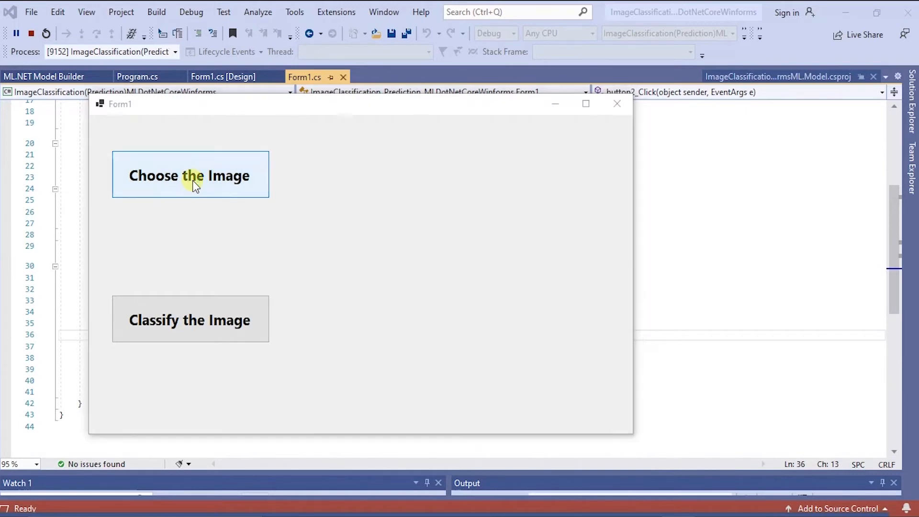
{"action": "left_click", "coordinate": [190, 174]}
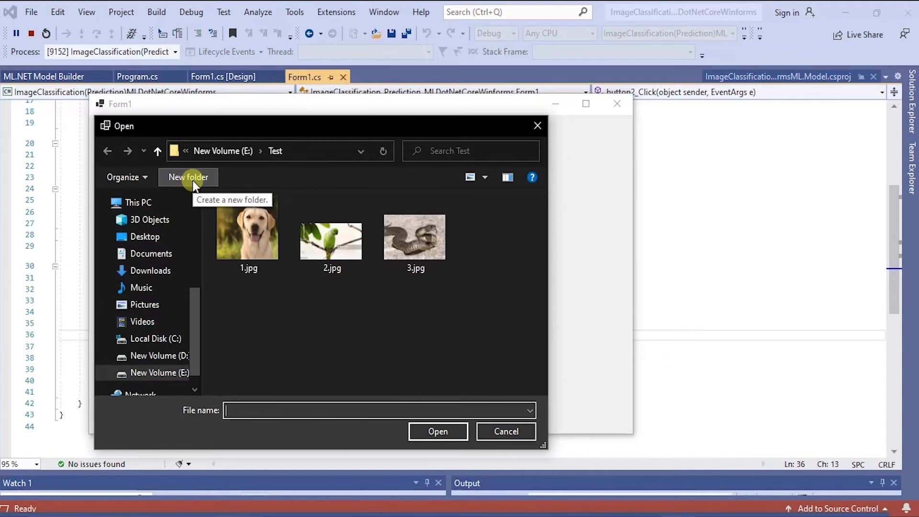
{"action": "mouse_move", "coordinate": [260, 249]}
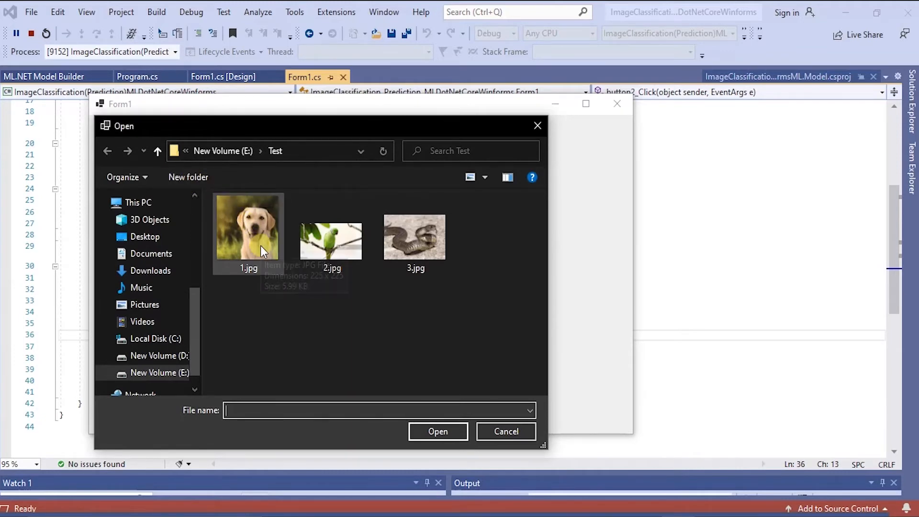
{"action": "mouse_move", "coordinate": [347, 184]}
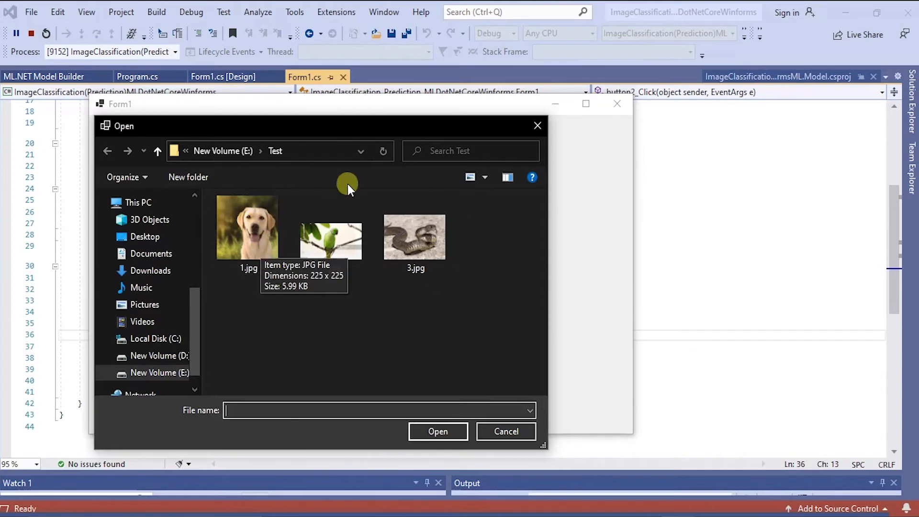
{"action": "left_click", "coordinate": [247, 227]}
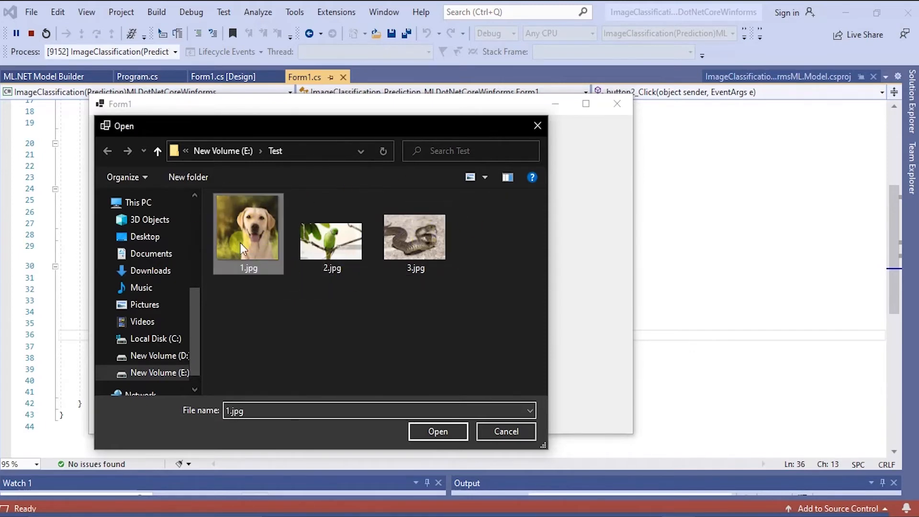
{"action": "left_click", "coordinate": [437, 431]}
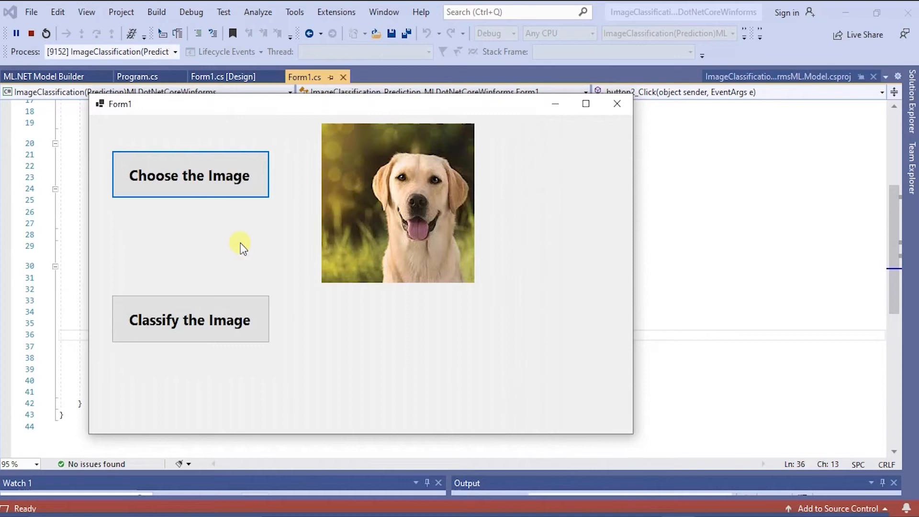
{"action": "mouse_move", "coordinate": [242, 348]}
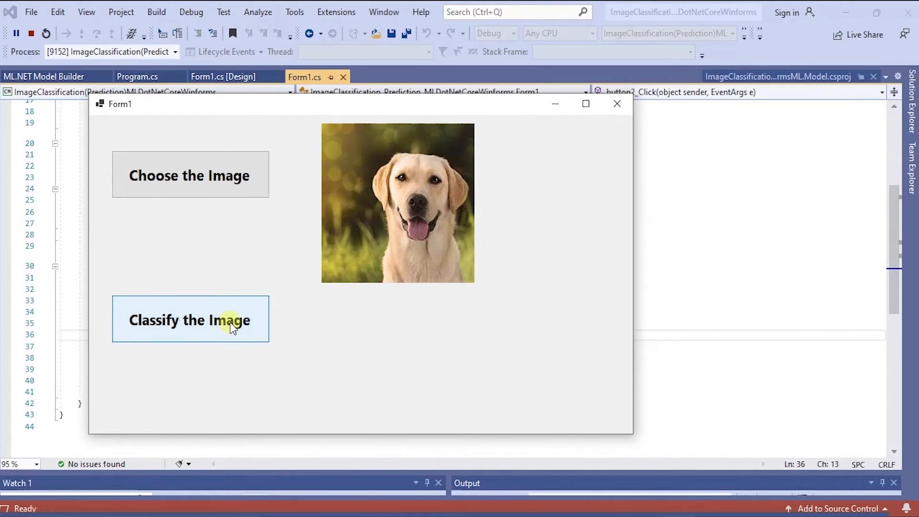
{"action": "mouse_move", "coordinate": [288, 273]}
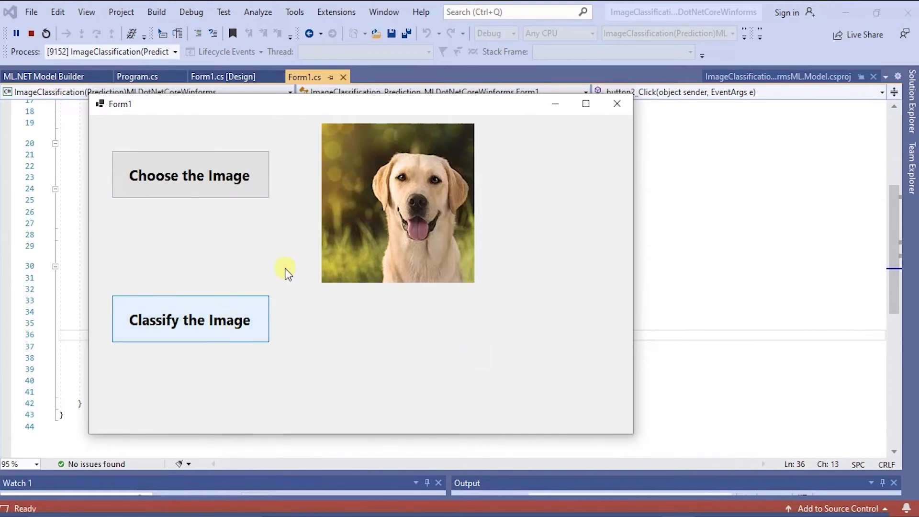
Classify the dog photo, getting 'This Image is Dog', and dismiss the message
{"action": "left_click", "coordinate": [189, 320]}
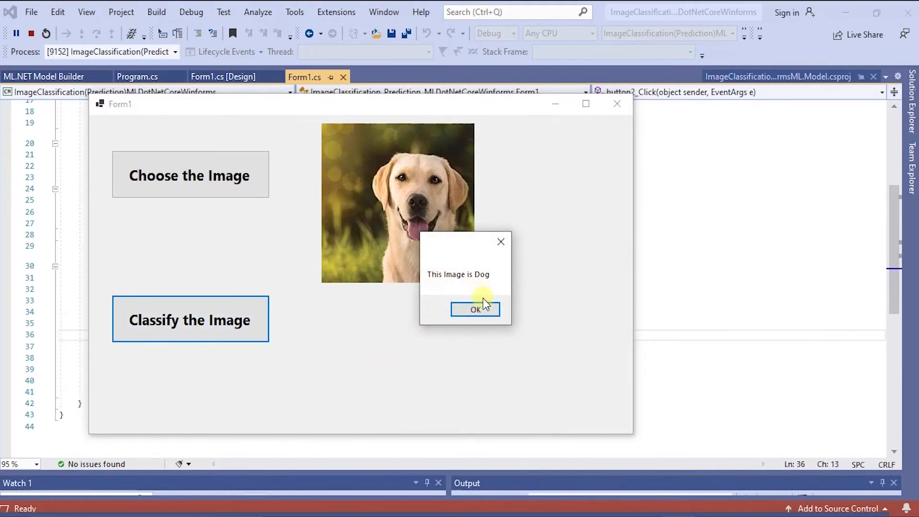
{"action": "left_click", "coordinate": [475, 309]}
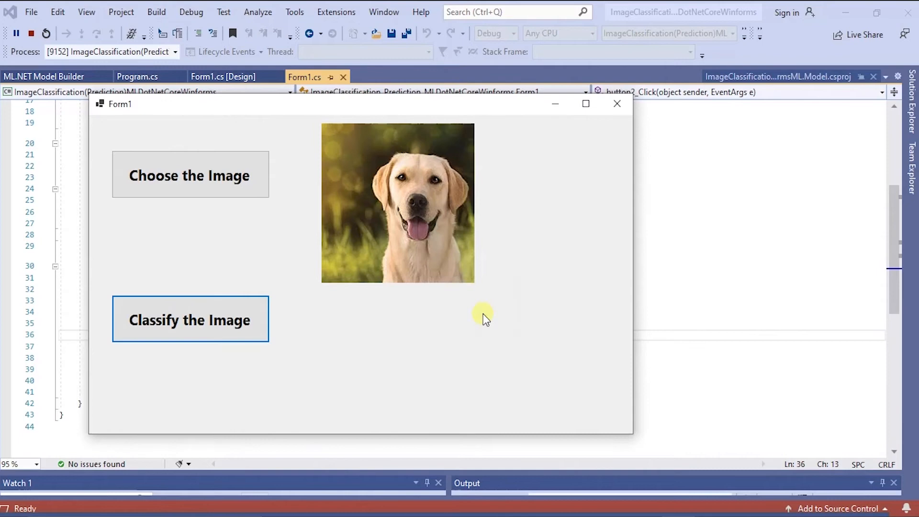
{"action": "mouse_move", "coordinate": [314, 297]}
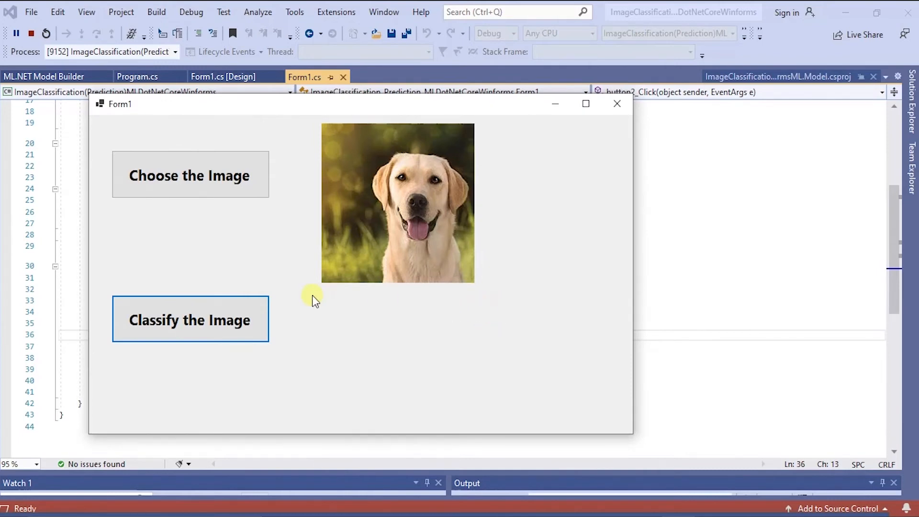
{"action": "mouse_move", "coordinate": [189, 174]}
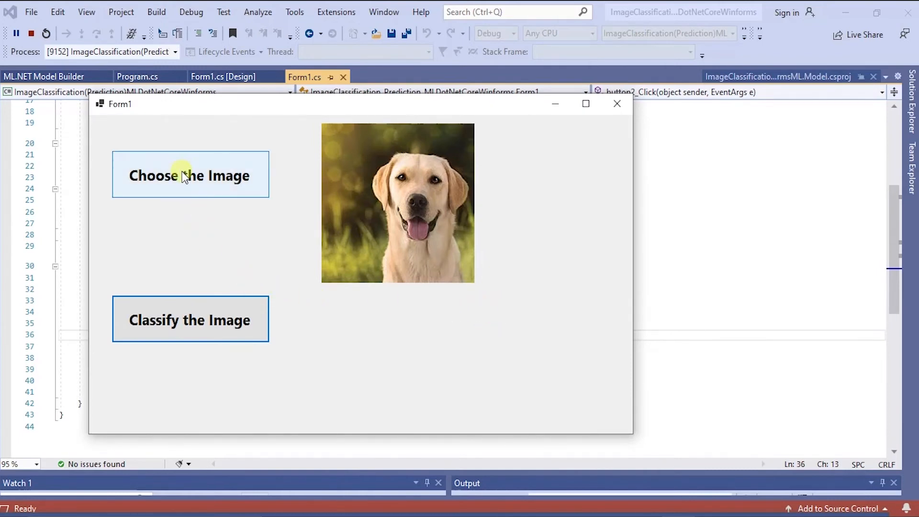
Load the parrot photo 2.jpg, classify it as 'This Image is Parrot', and dismiss the message
{"action": "left_click", "coordinate": [190, 175]}
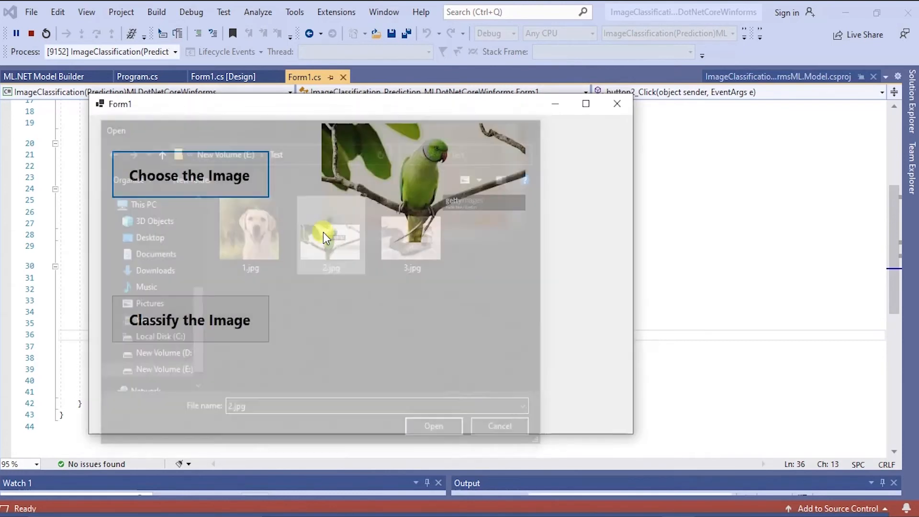
{"action": "left_click", "coordinate": [433, 425]}
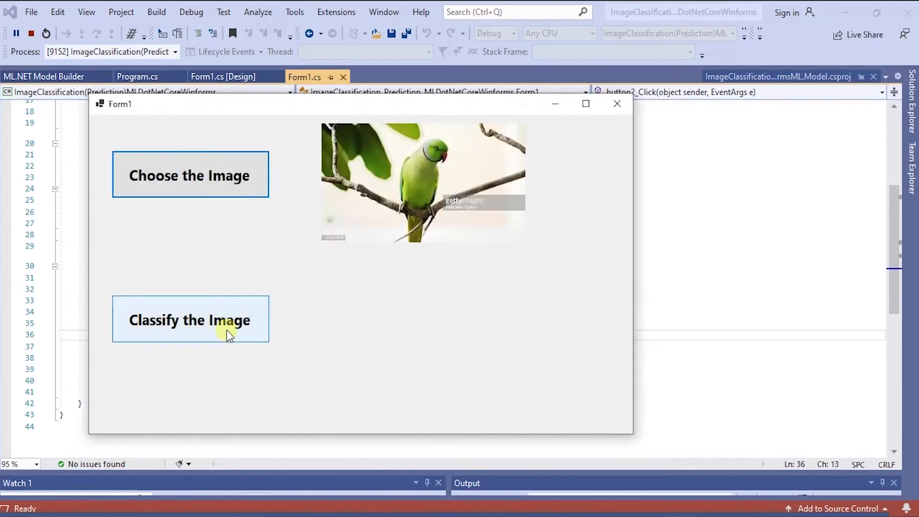
{"action": "left_click", "coordinate": [189, 320]}
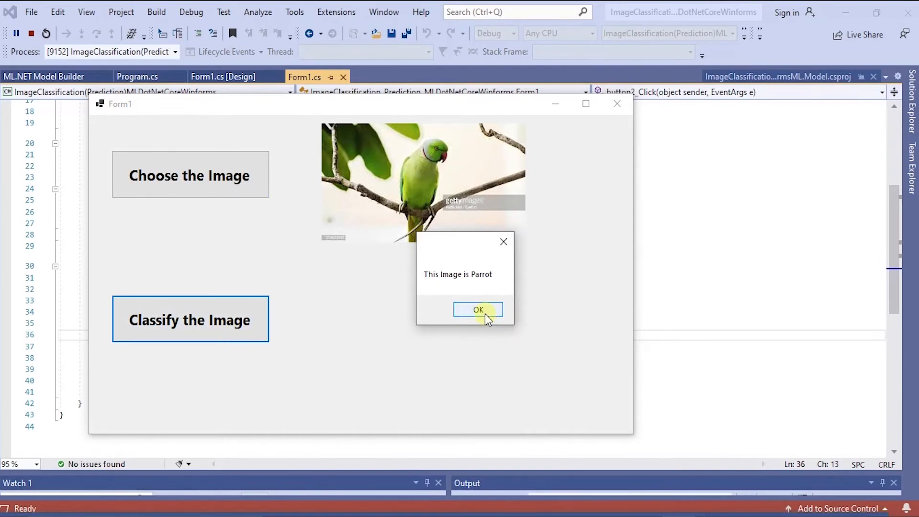
{"action": "left_click", "coordinate": [478, 309]}
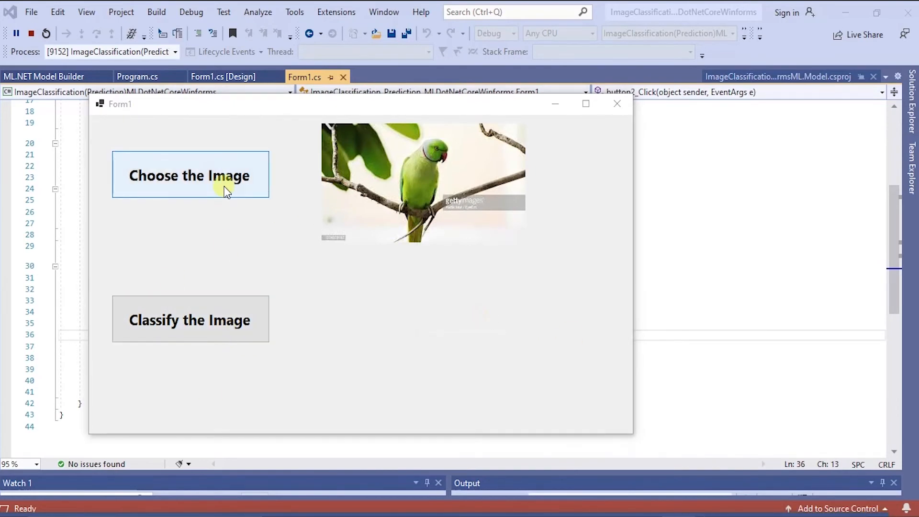
Load the snake photo 3.jpg, then reopen the picker on E:\Test and select 1.jpg
{"action": "left_click", "coordinate": [189, 174]}
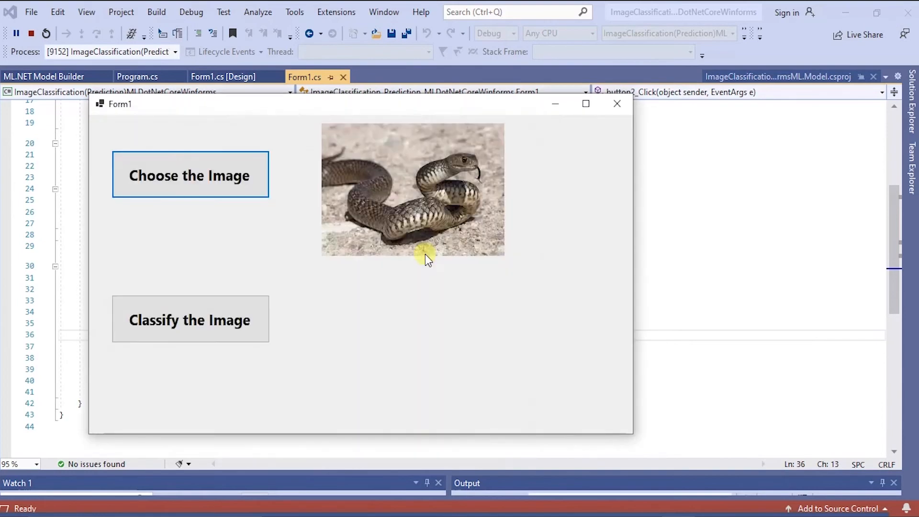
{"action": "left_click", "coordinate": [190, 320]}
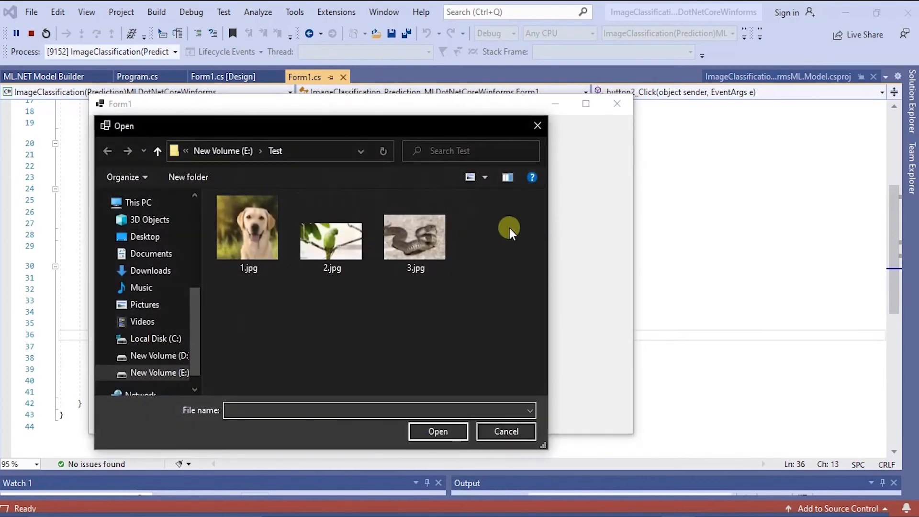
{"action": "mouse_move", "coordinate": [418, 310]}
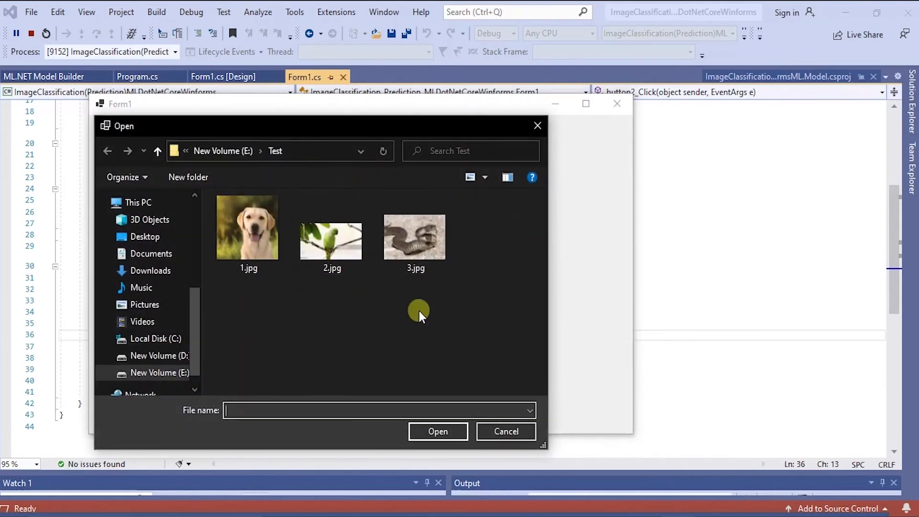
{"action": "mouse_move", "coordinate": [492, 254]}
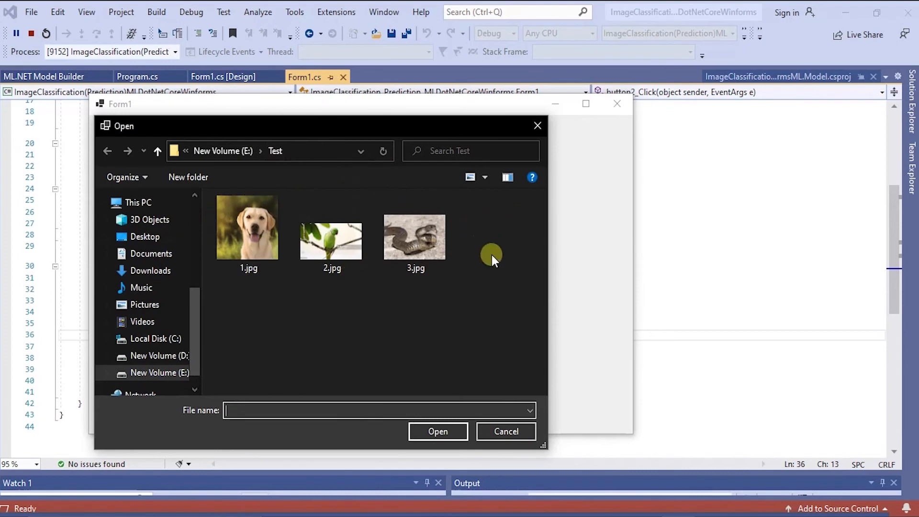
{"action": "left_click", "coordinate": [416, 235]}
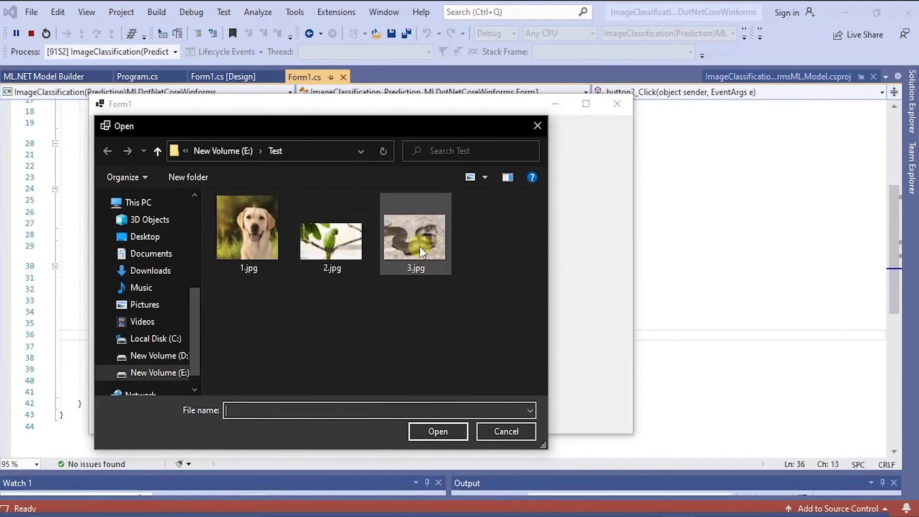
{"action": "left_click", "coordinate": [248, 228]}
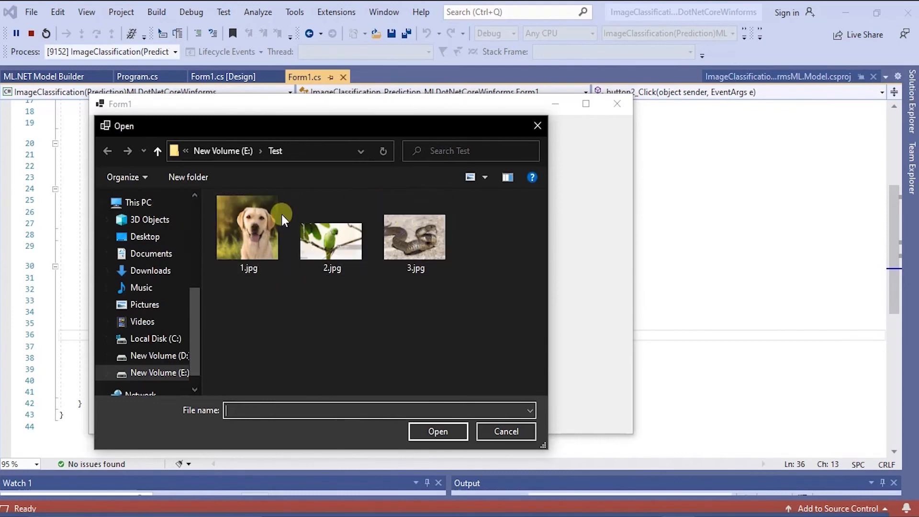
{"action": "left_click", "coordinate": [248, 235]}
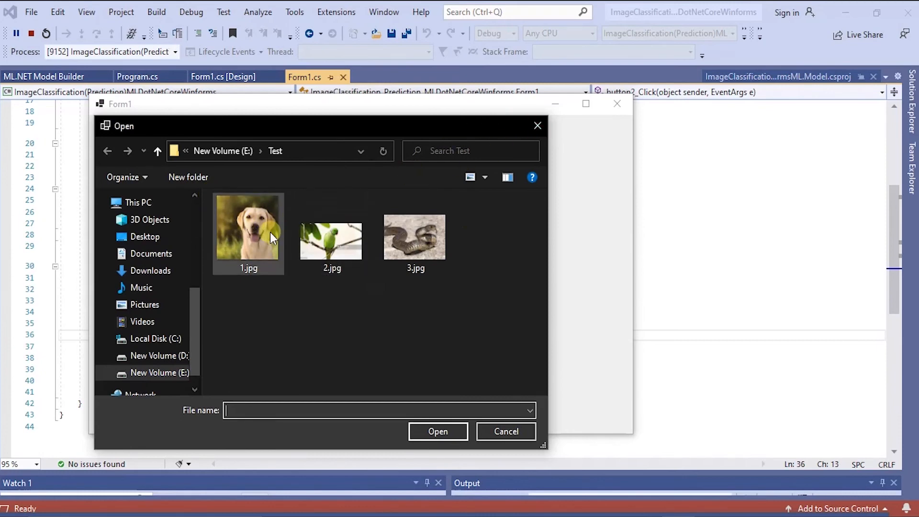
Reload 1.jpg, classify it as 'This Image is Dog' again, and dismiss the message
{"action": "double_click", "coordinate": [248, 229]}
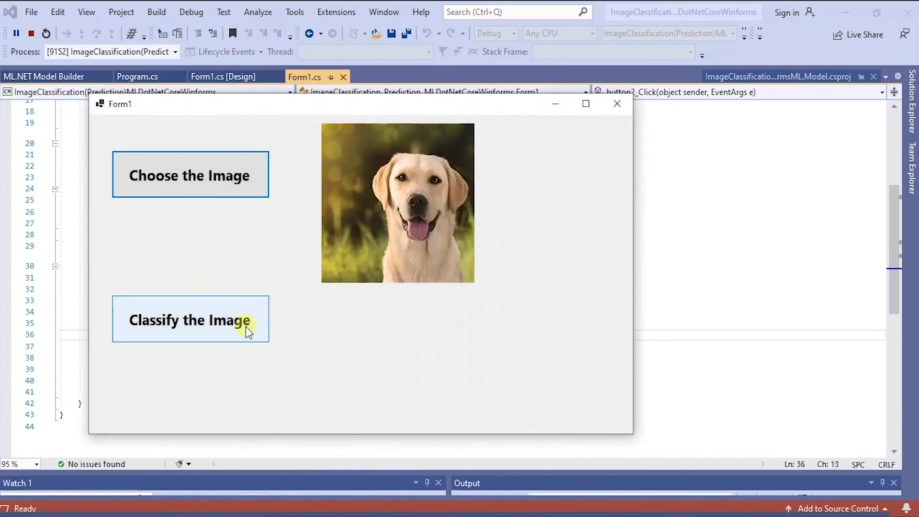
{"action": "left_click", "coordinate": [190, 320]}
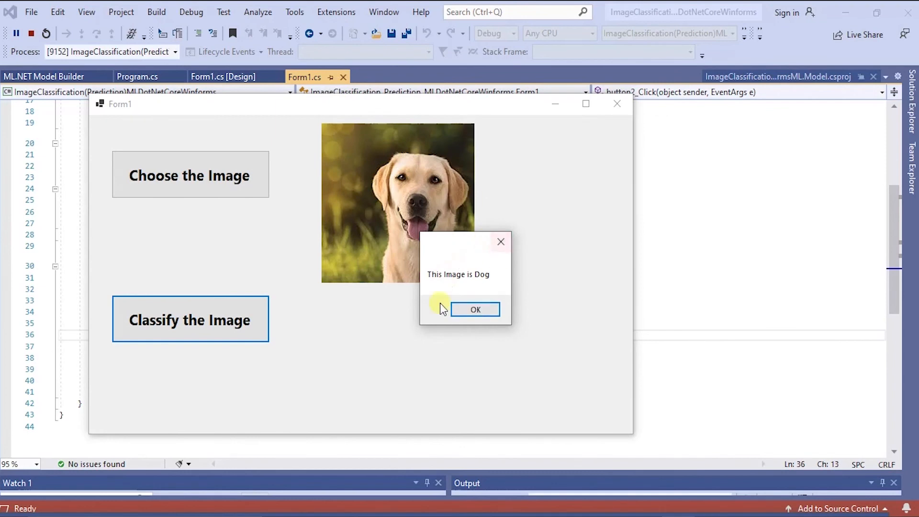
{"action": "left_click", "coordinate": [475, 309]}
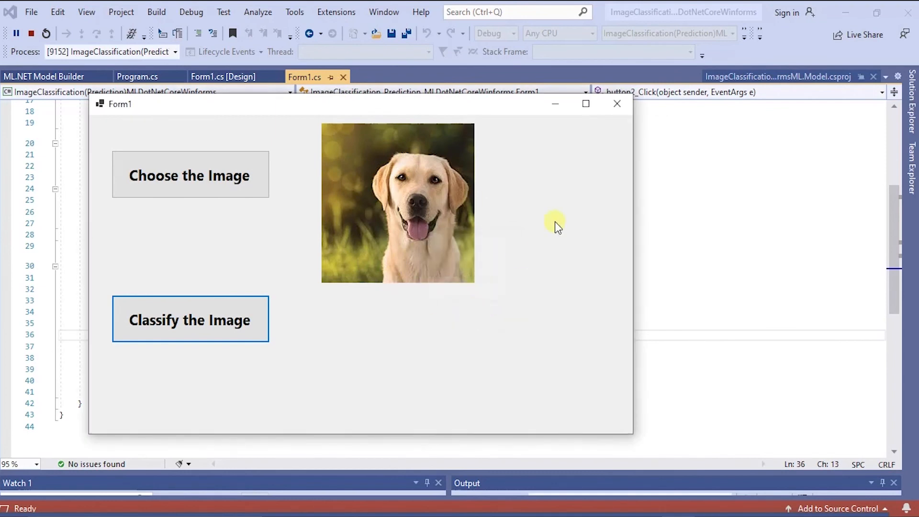
{"action": "mouse_move", "coordinate": [617, 103]}
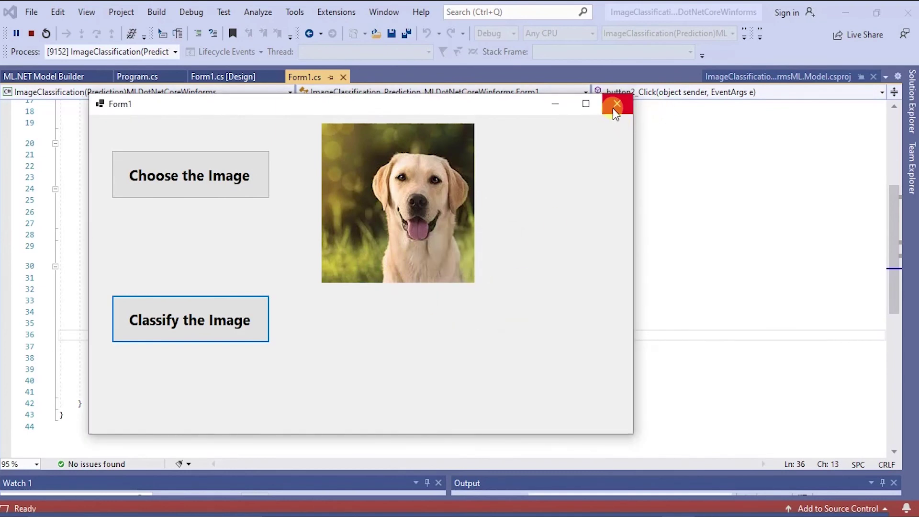
Close the classifier form so debugging ends with exit code 0 in Output
{"action": "left_click", "coordinate": [616, 104]}
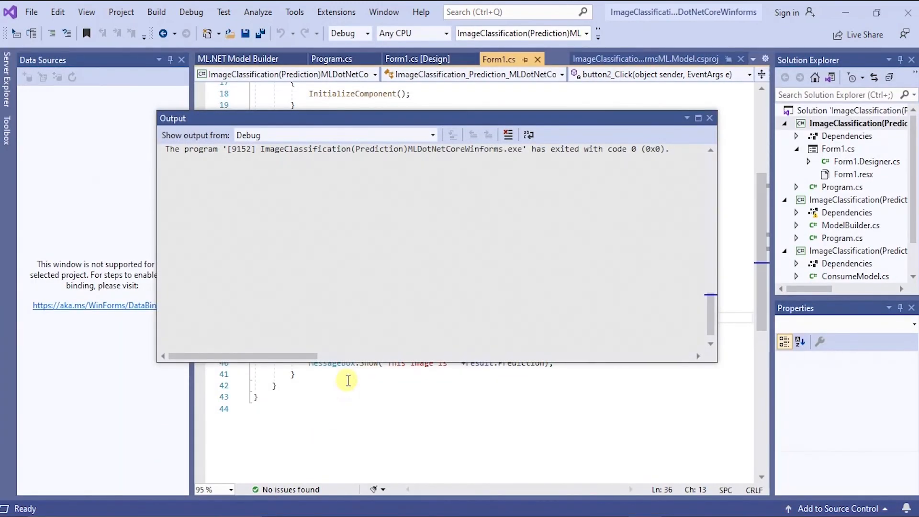
{"action": "mouse_move", "coordinate": [710, 118]}
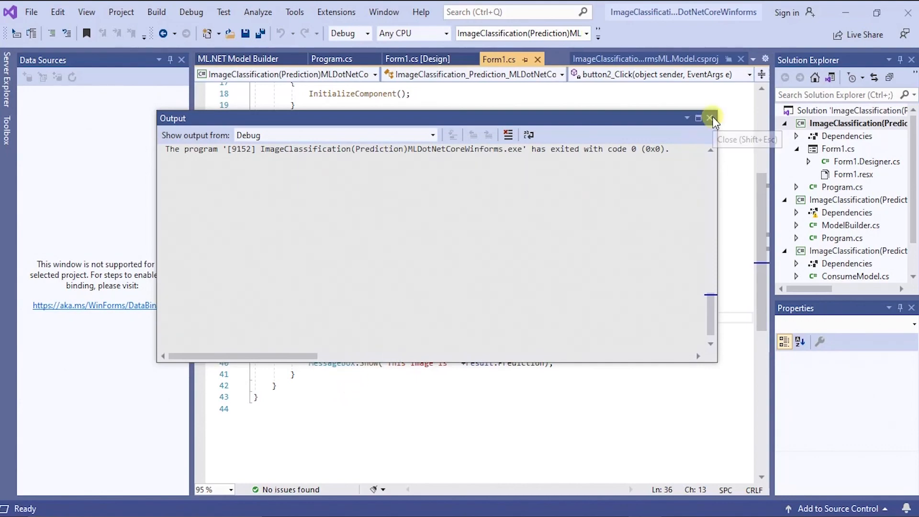